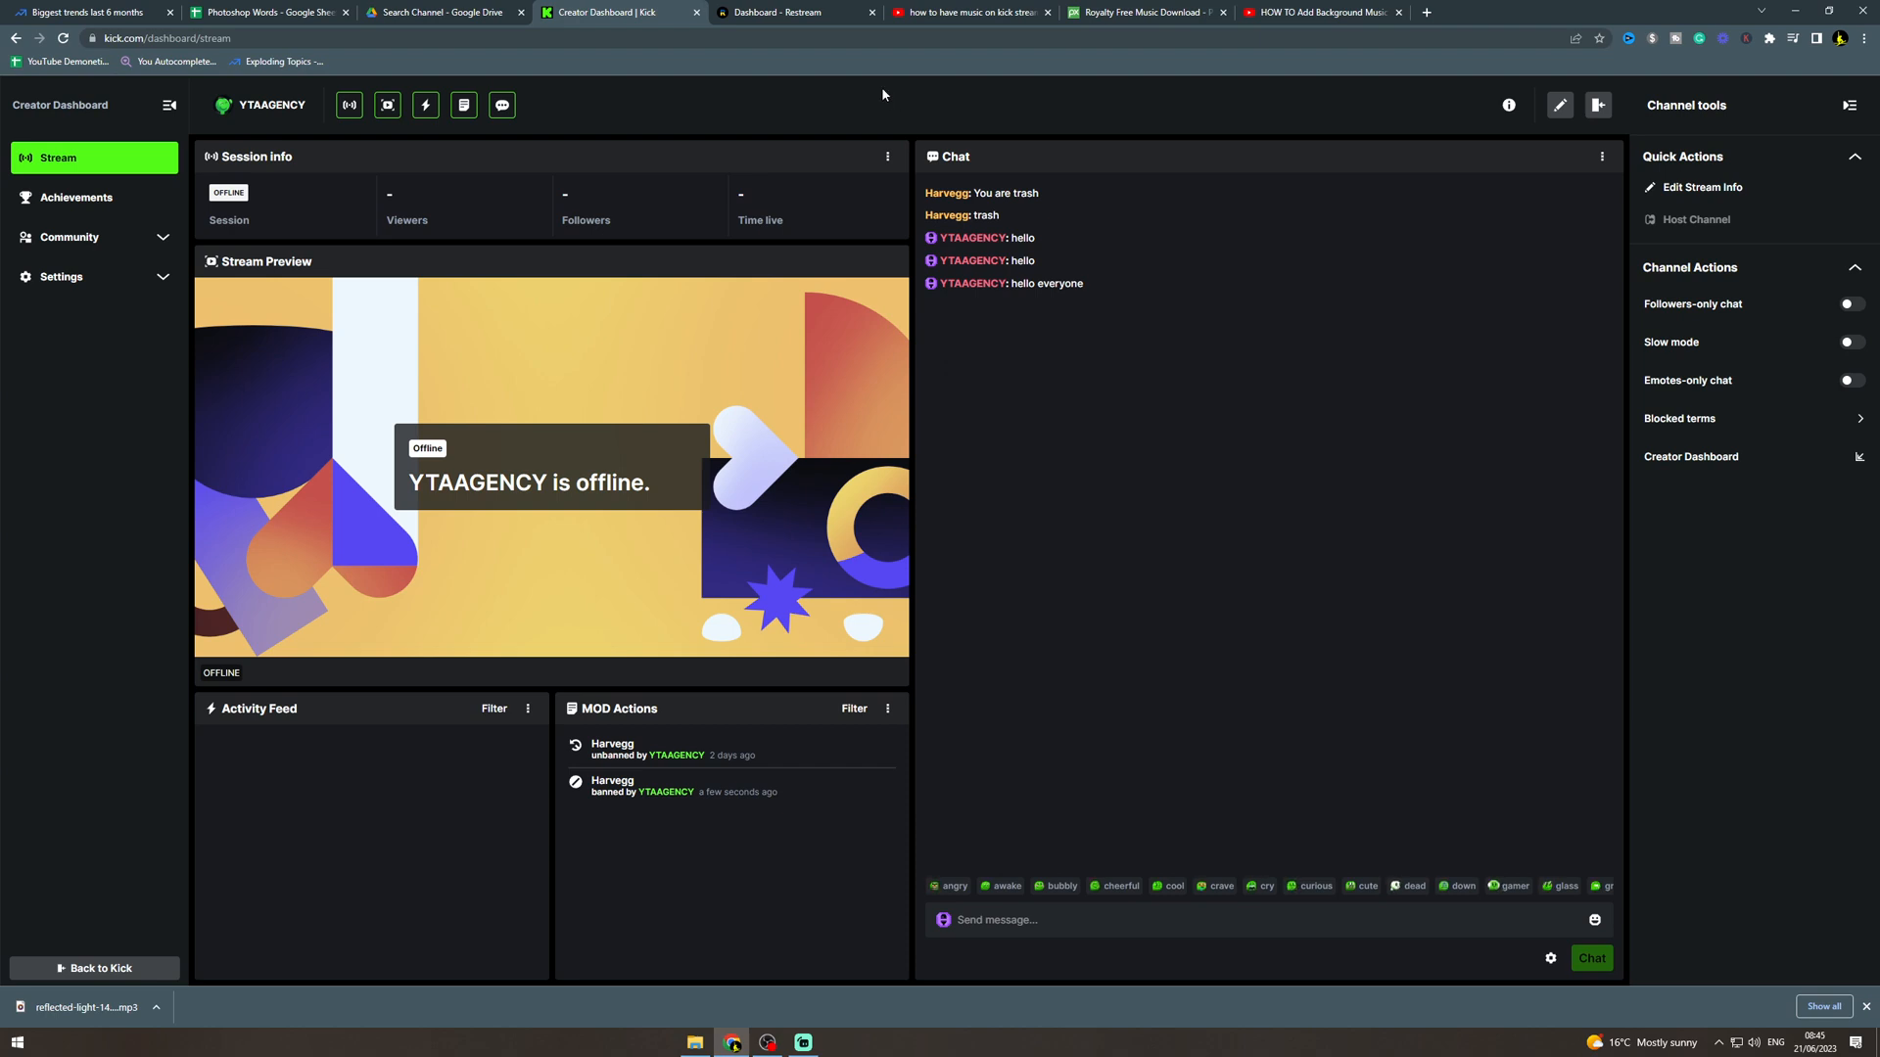
pyautogui.moveTo(1086, 119)
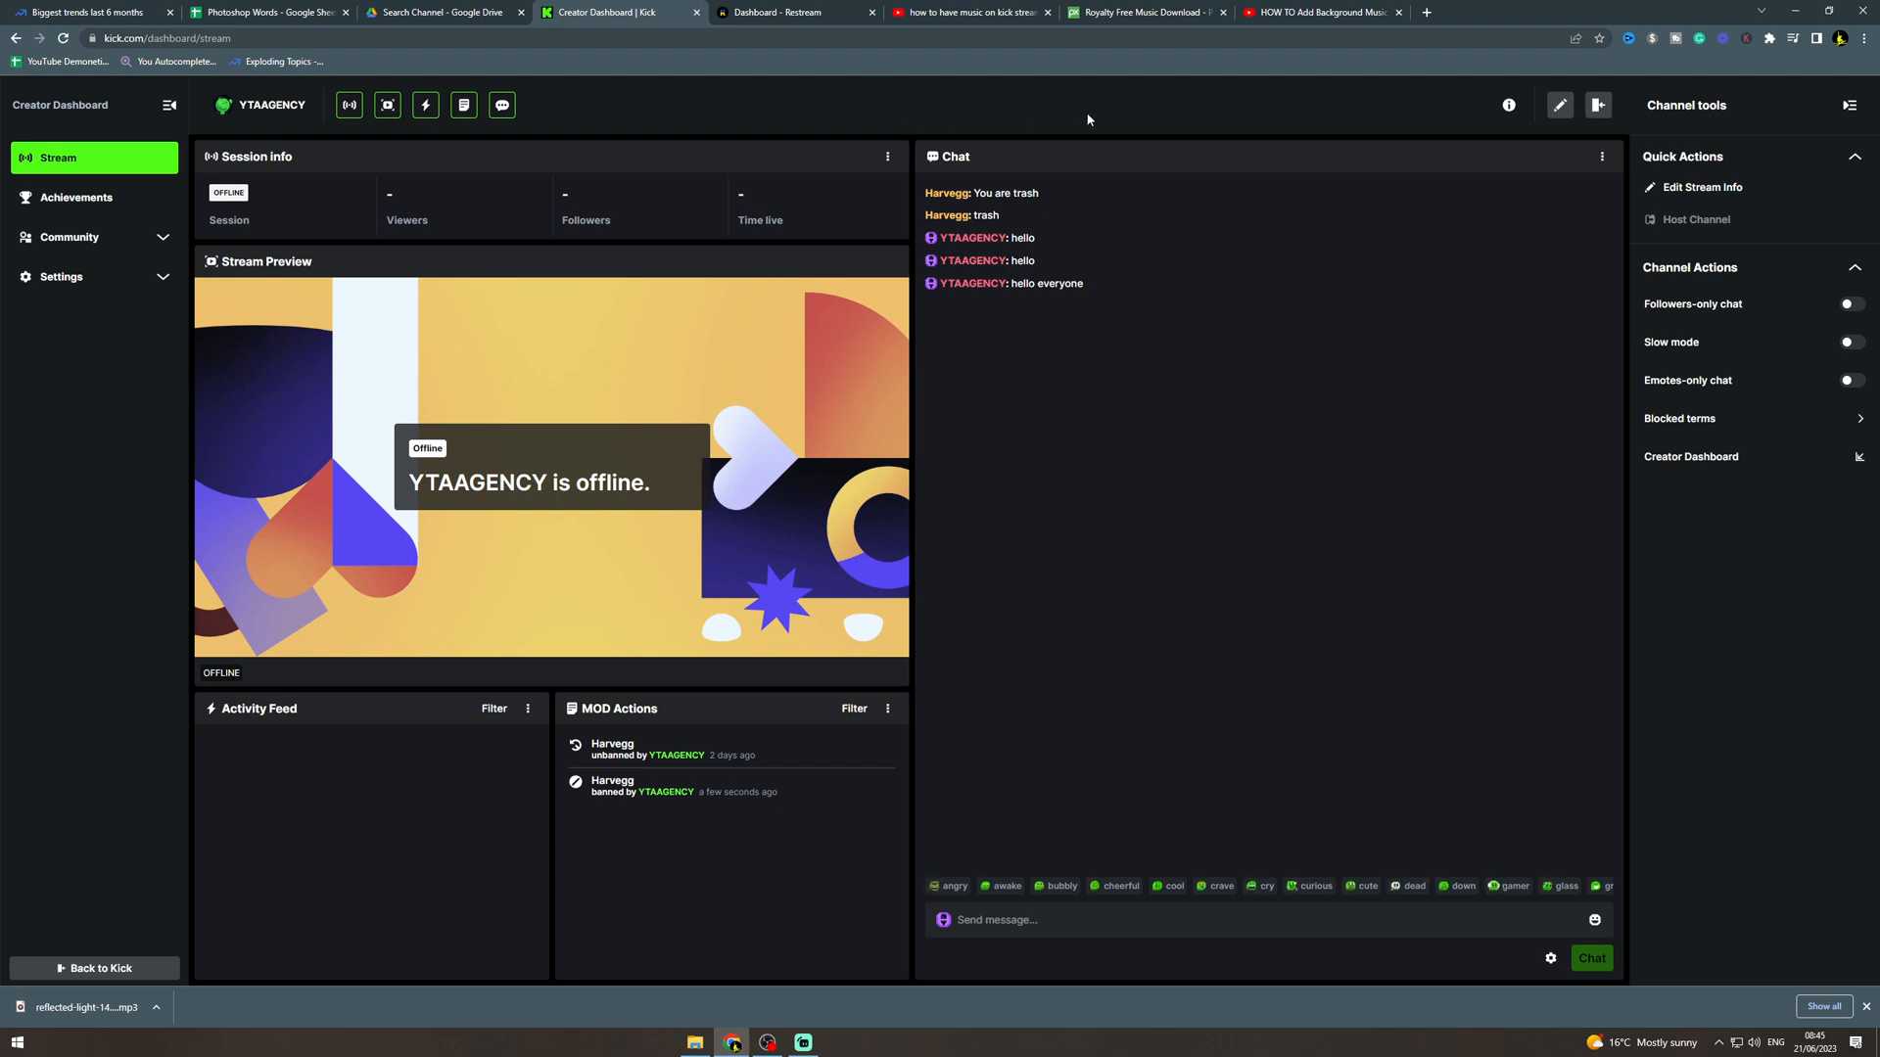
pyautogui.moveTo(1059, 115)
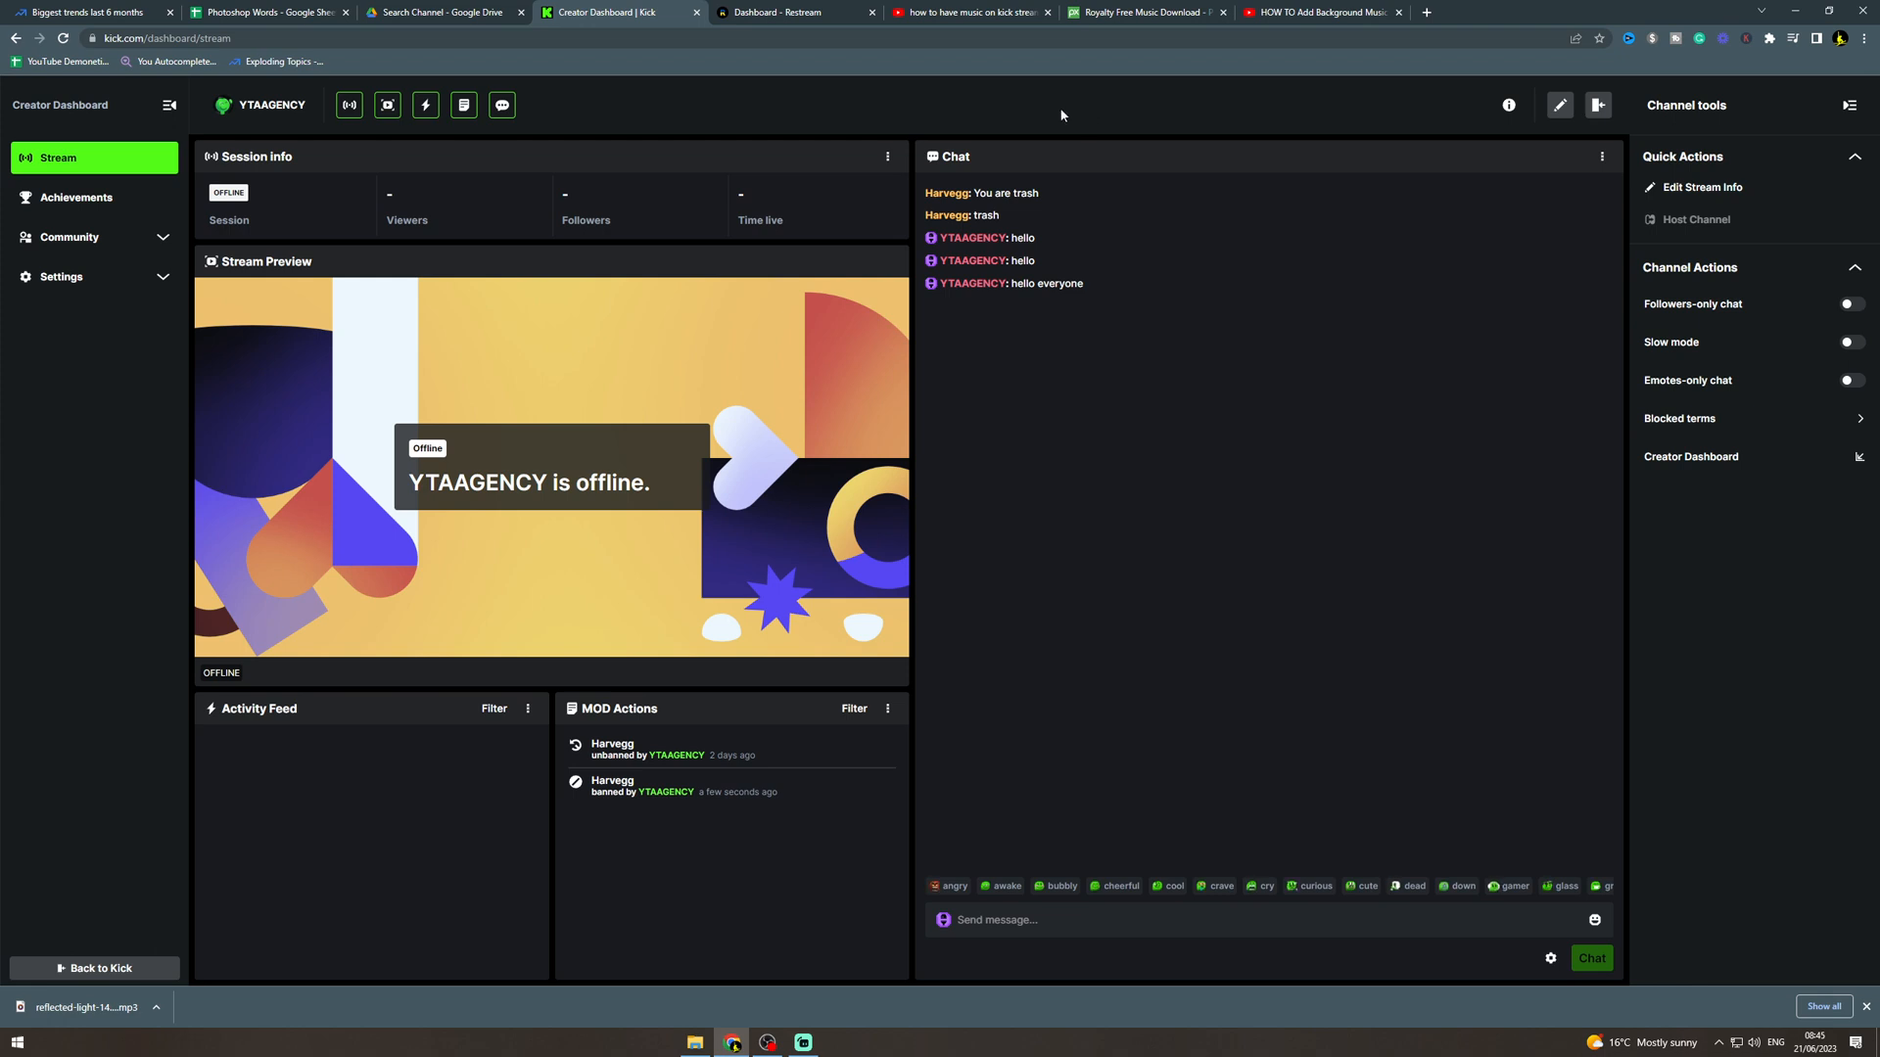
# - Browse the Pixabay royalty-free music page, scrolling through the track list
pyautogui.click(1145, 12)
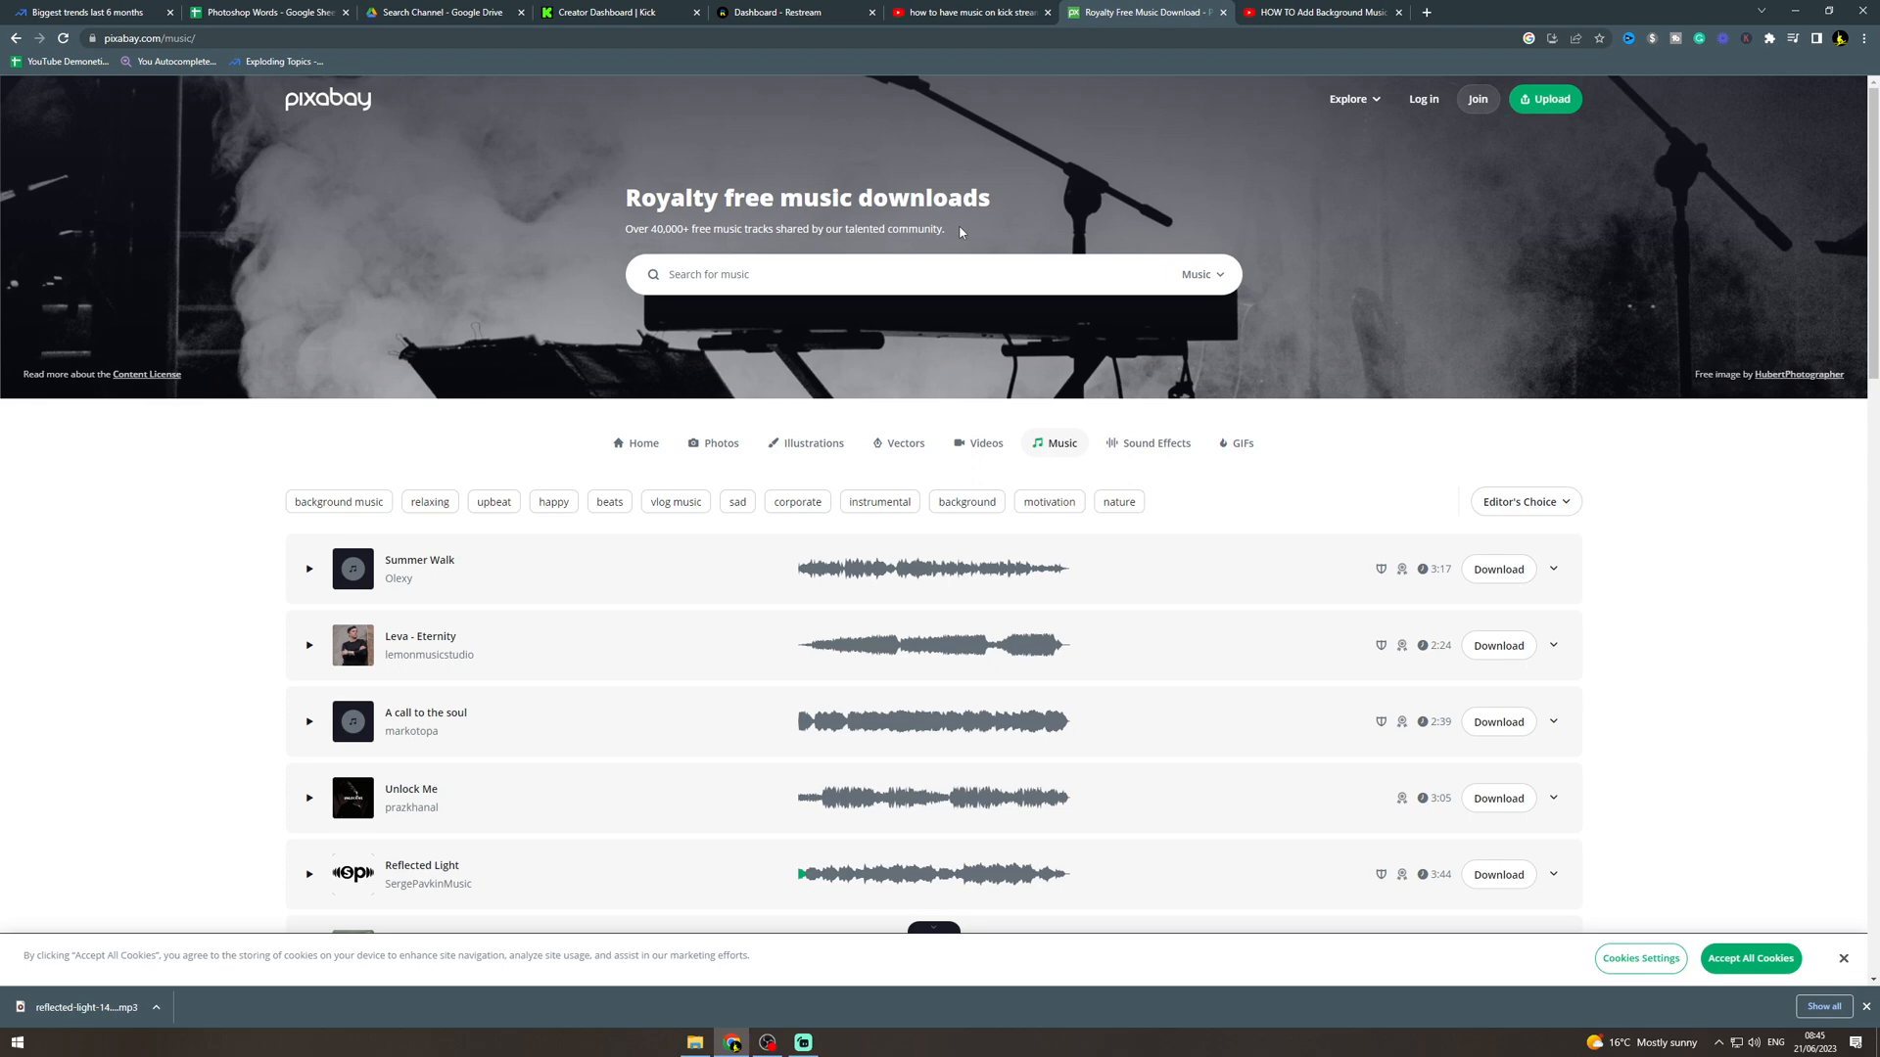
pyautogui.scroll(-3)
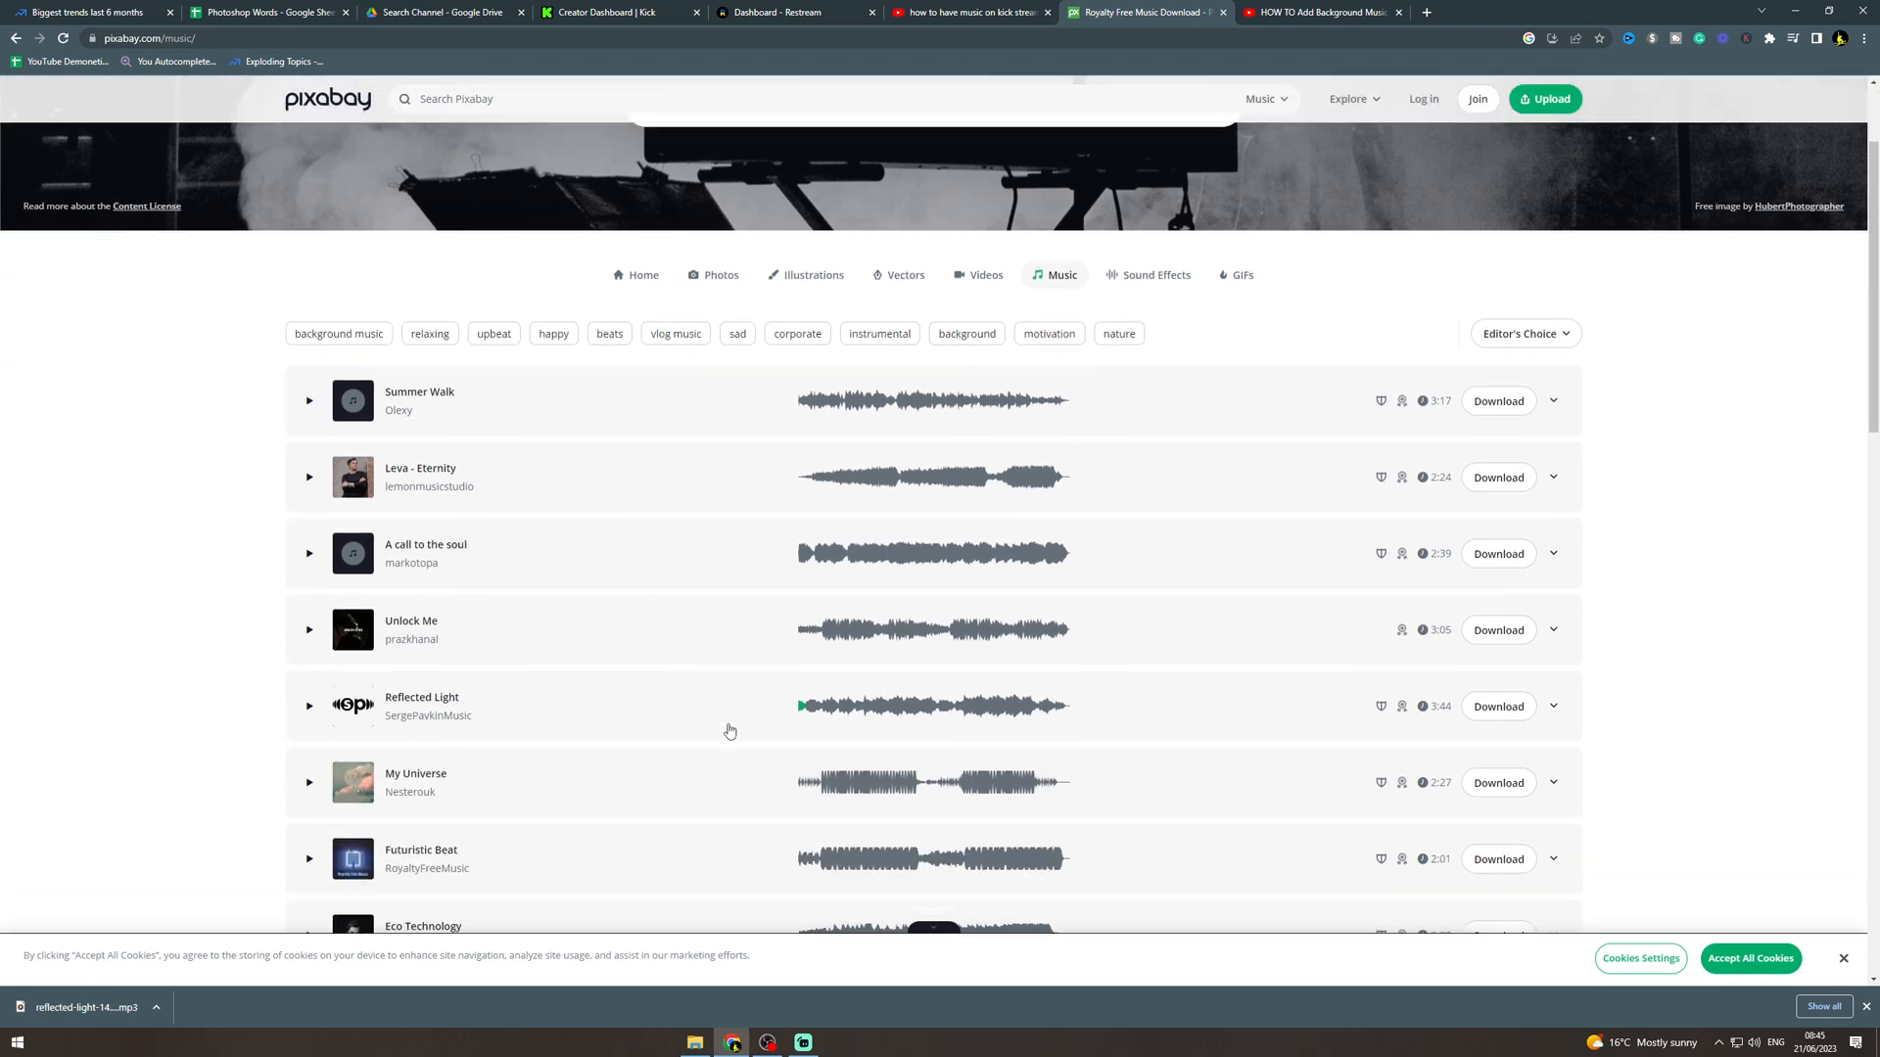
pyautogui.scroll(-3)
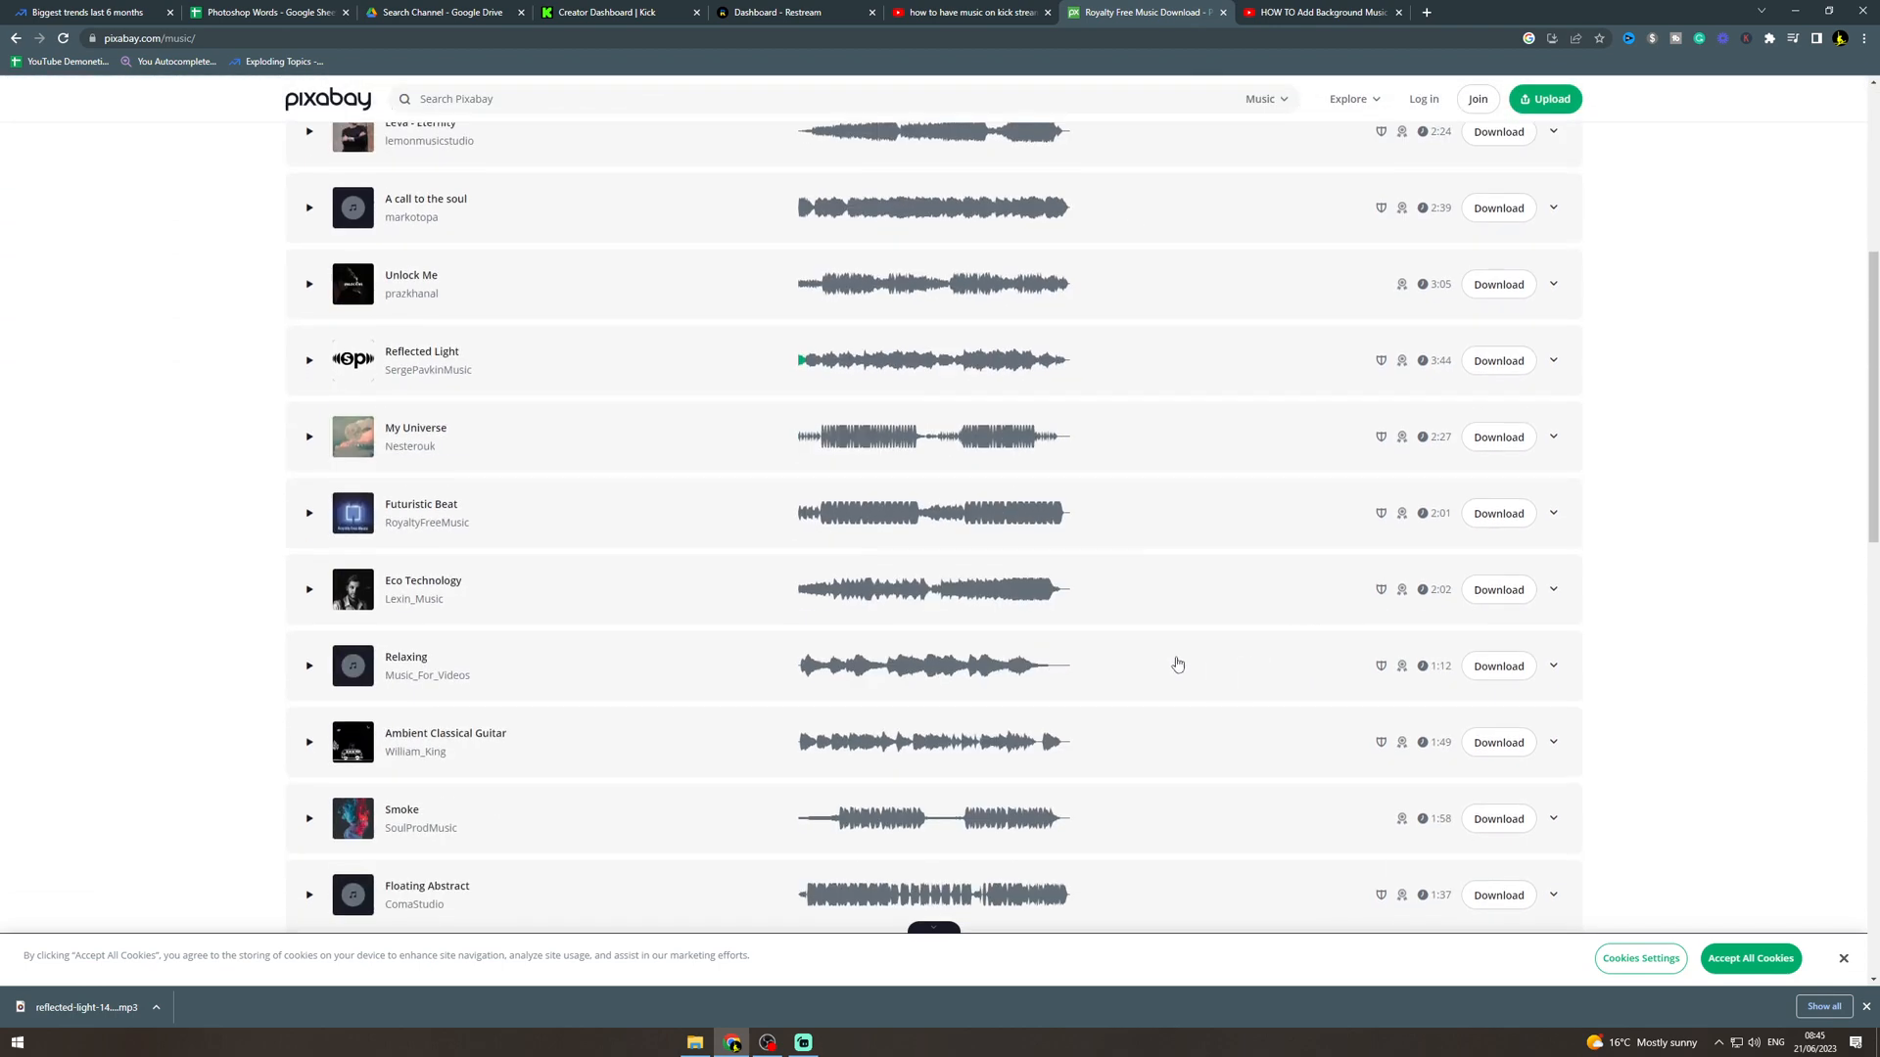
pyautogui.scroll(3)
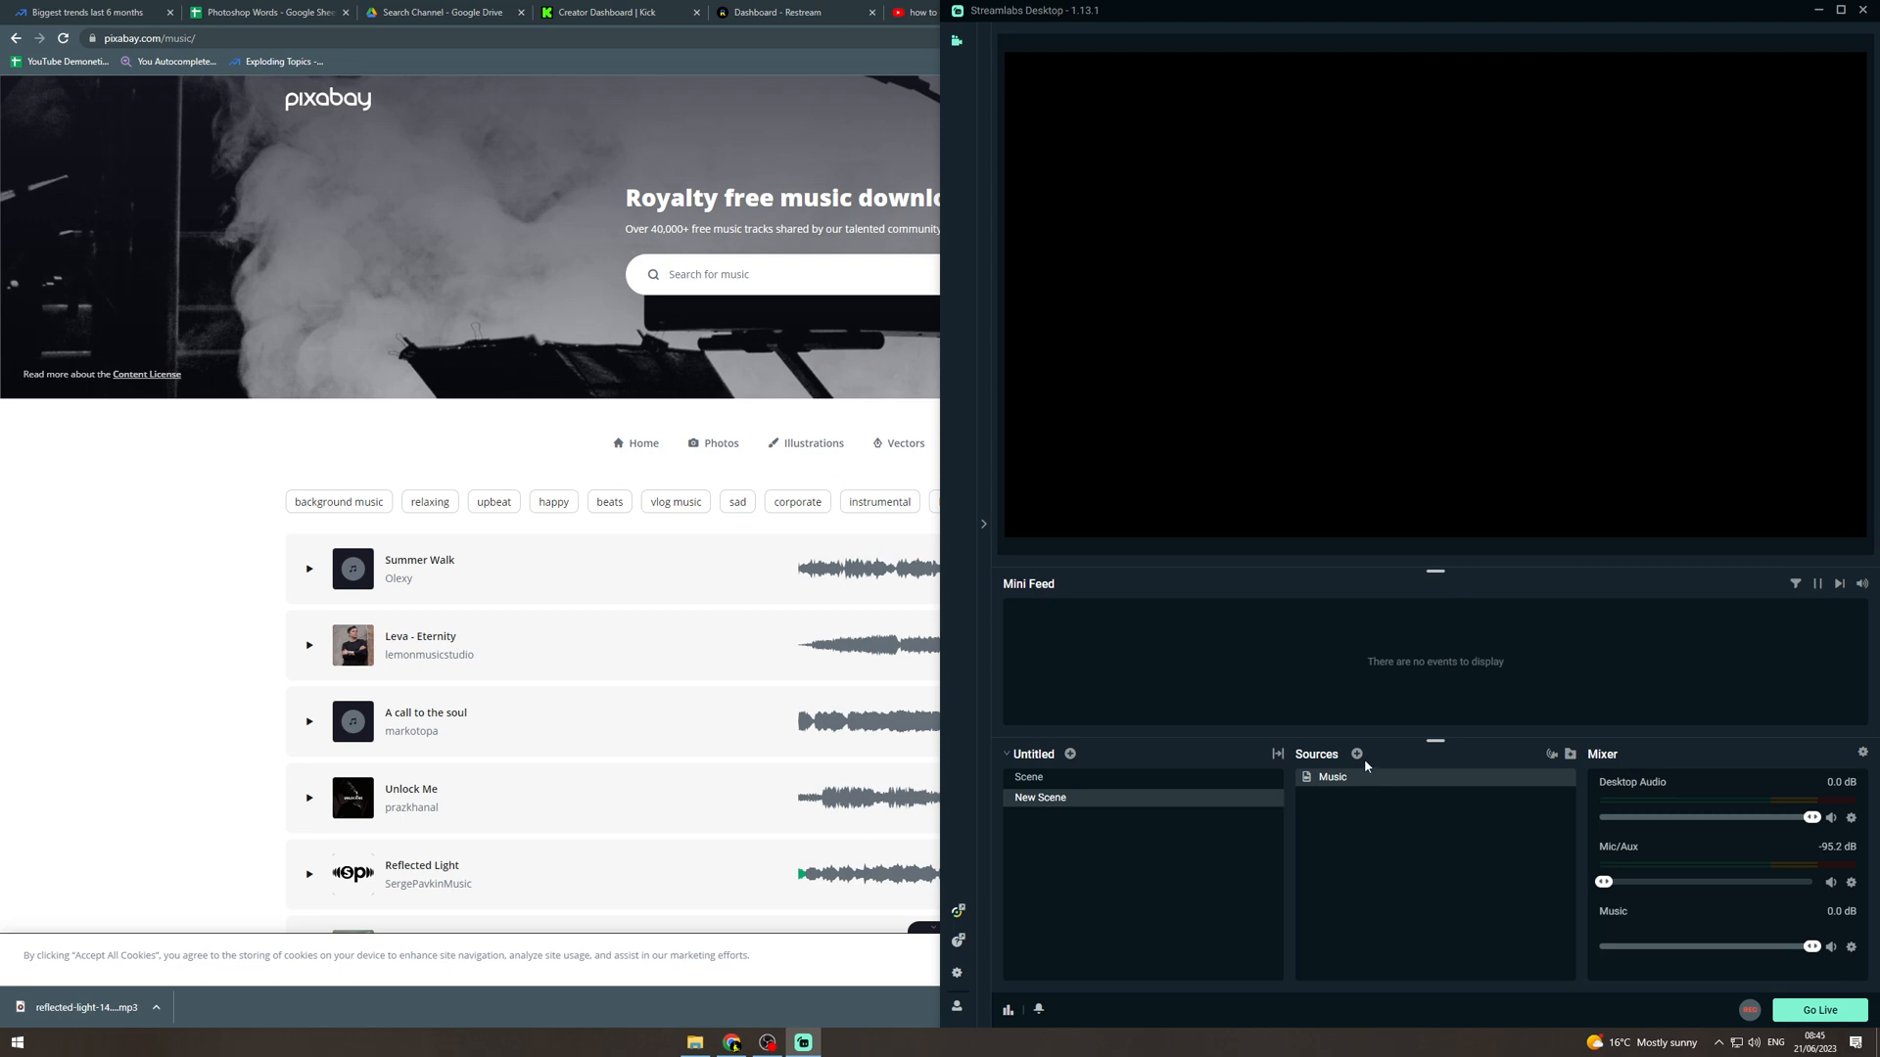
# - Add a new Media File source to the scene from the Sources panel
pyautogui.click(1355, 754)
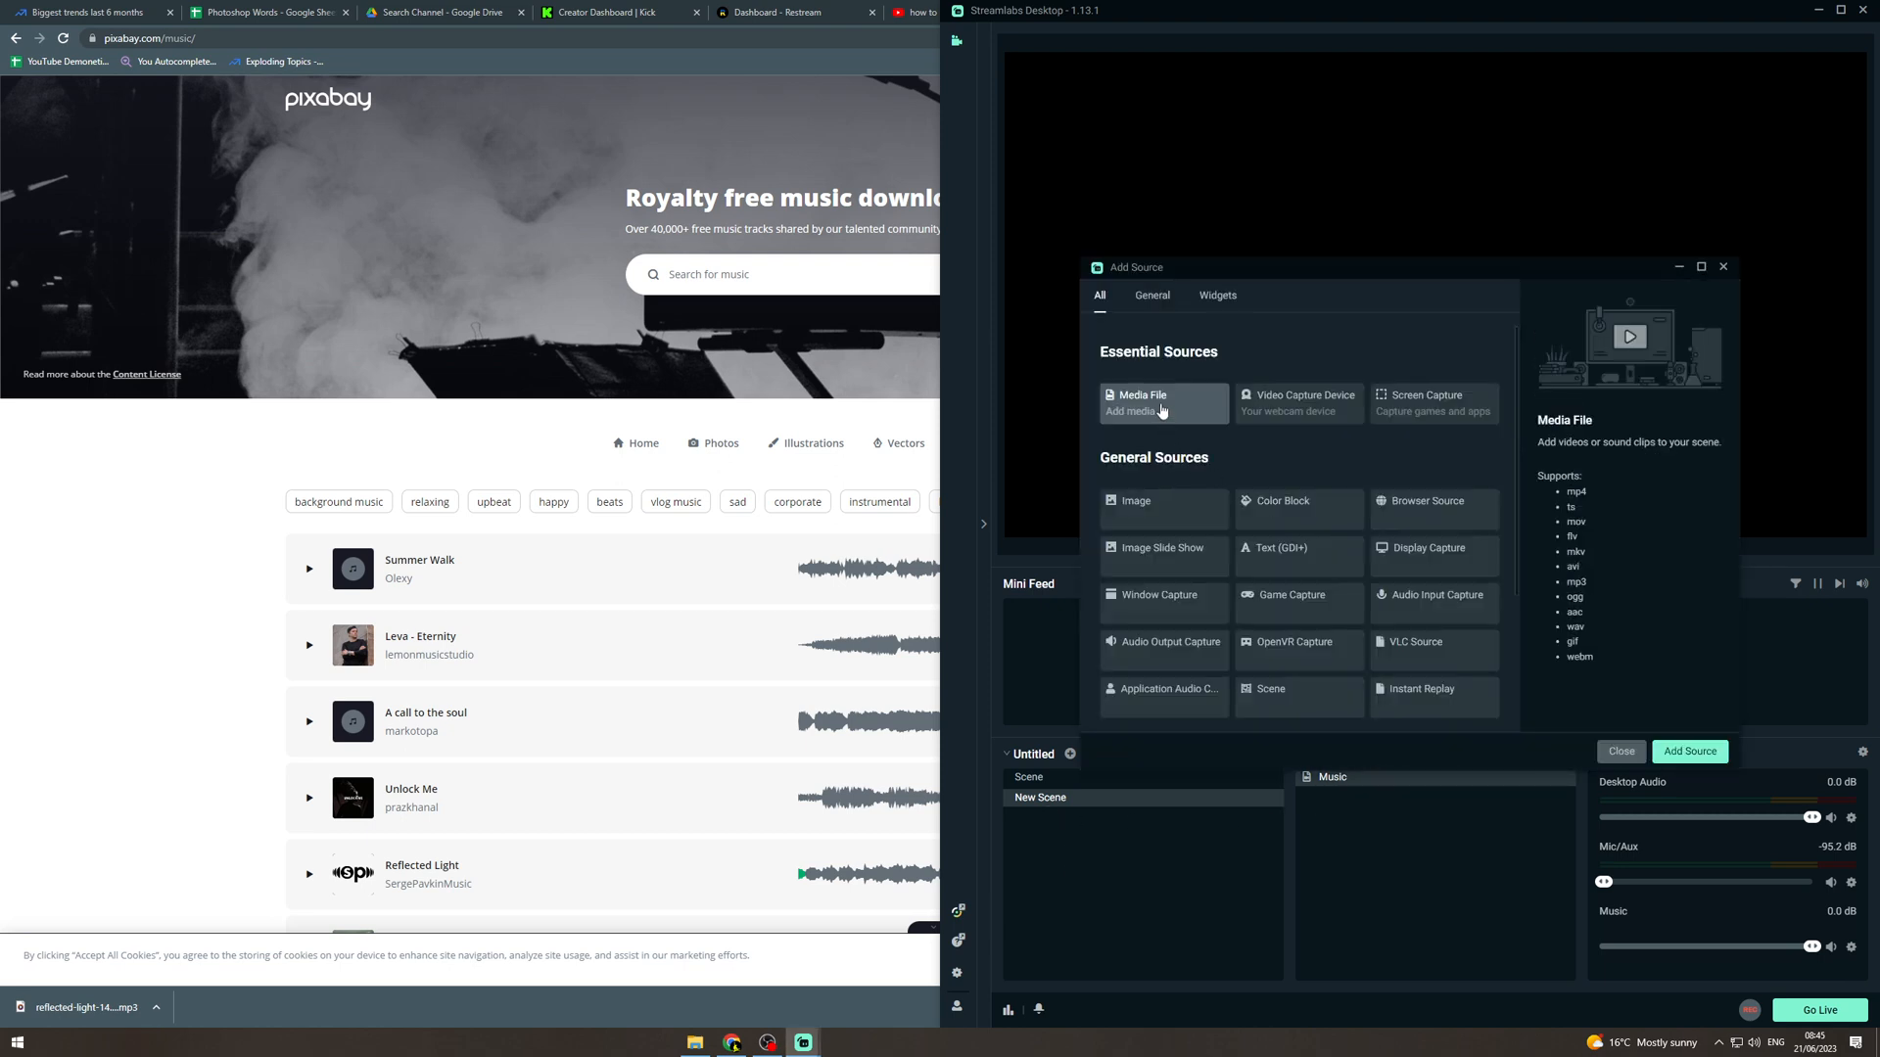
pyautogui.click(1621, 752)
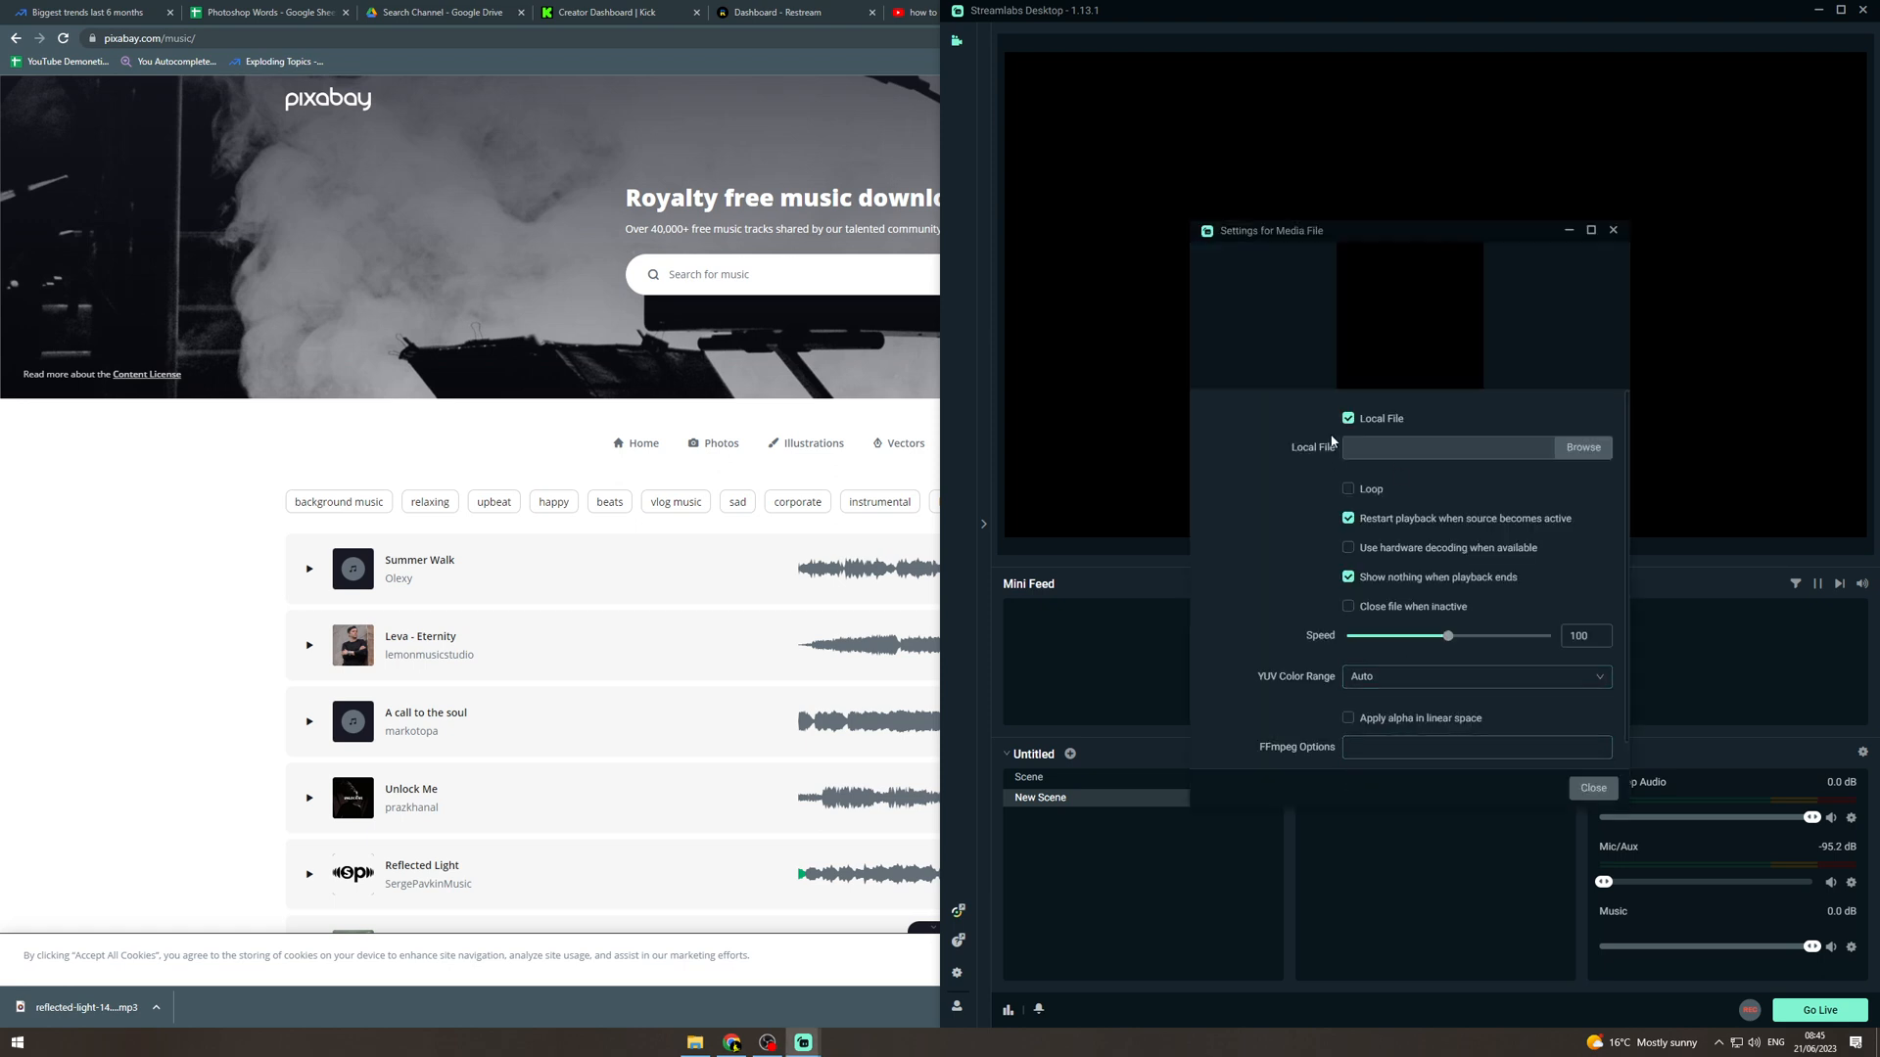
# - Point the media source at a local MP3 music track and turn on Loop
pyautogui.click(1347, 419)
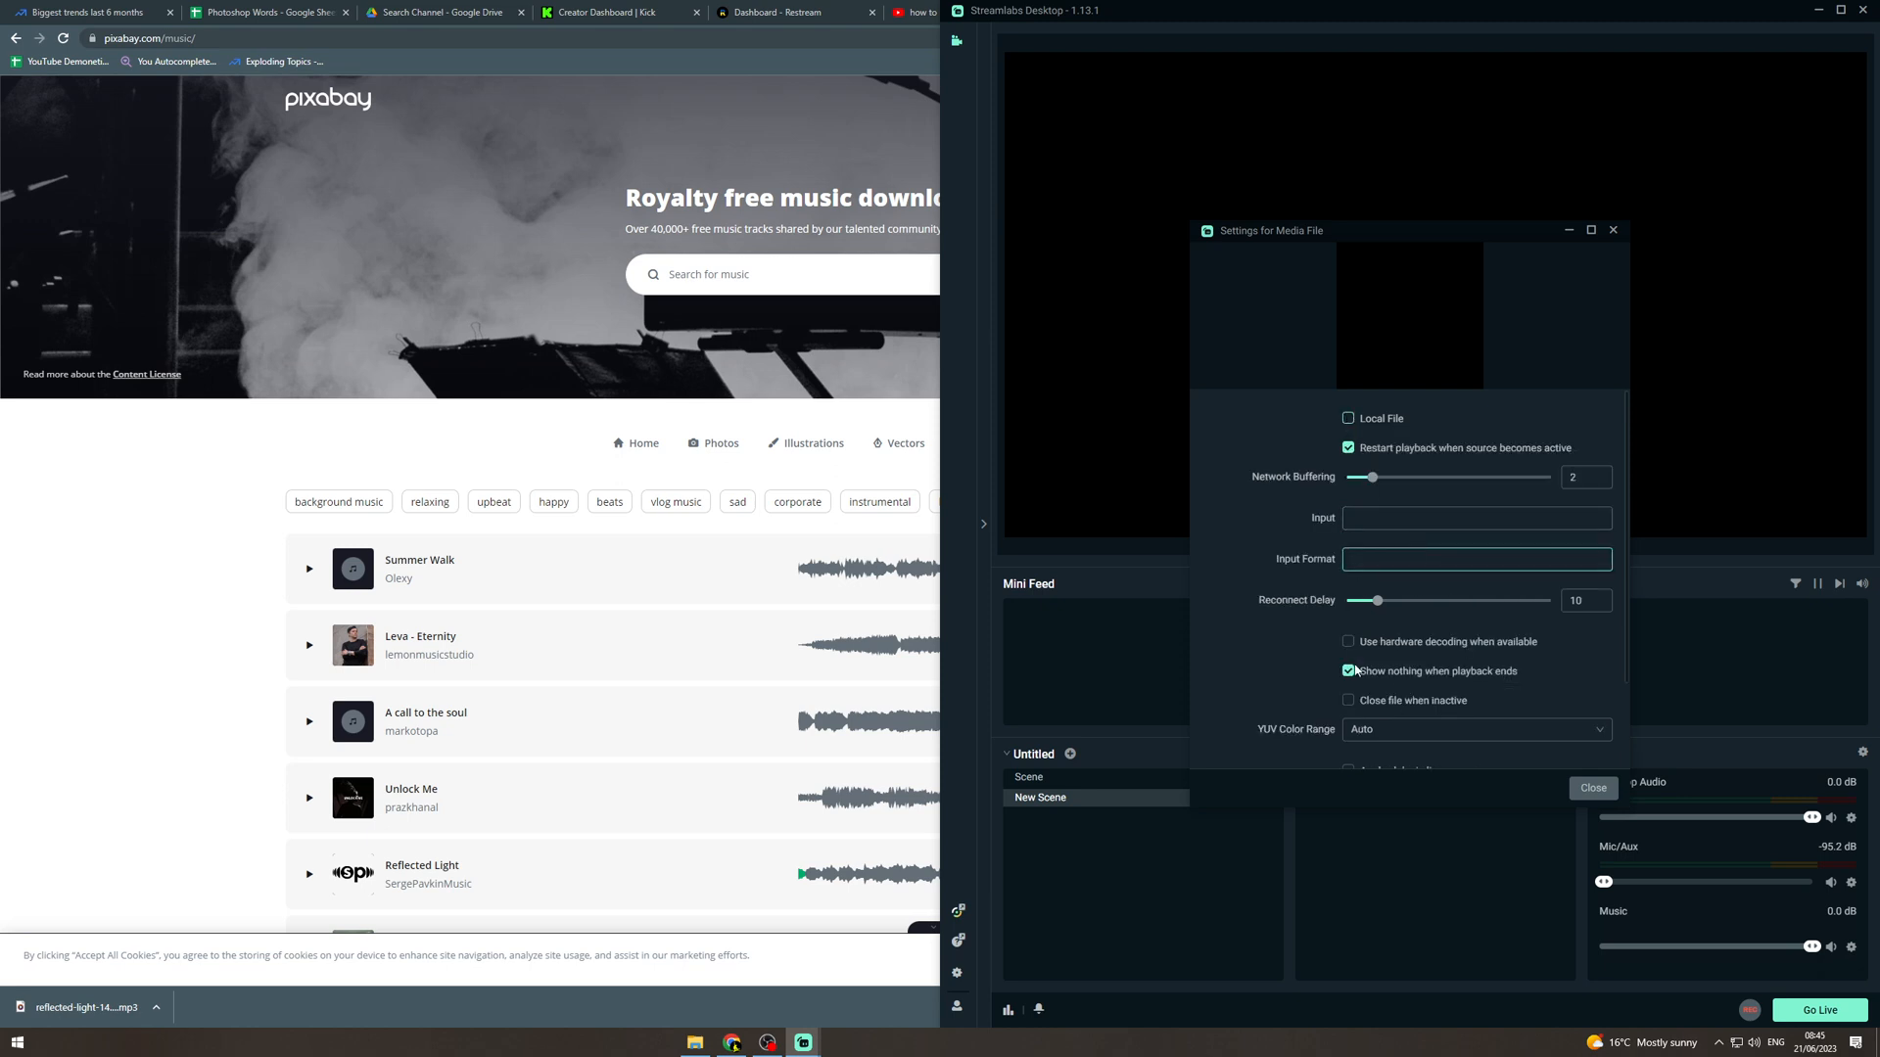
pyautogui.click(1477, 517)
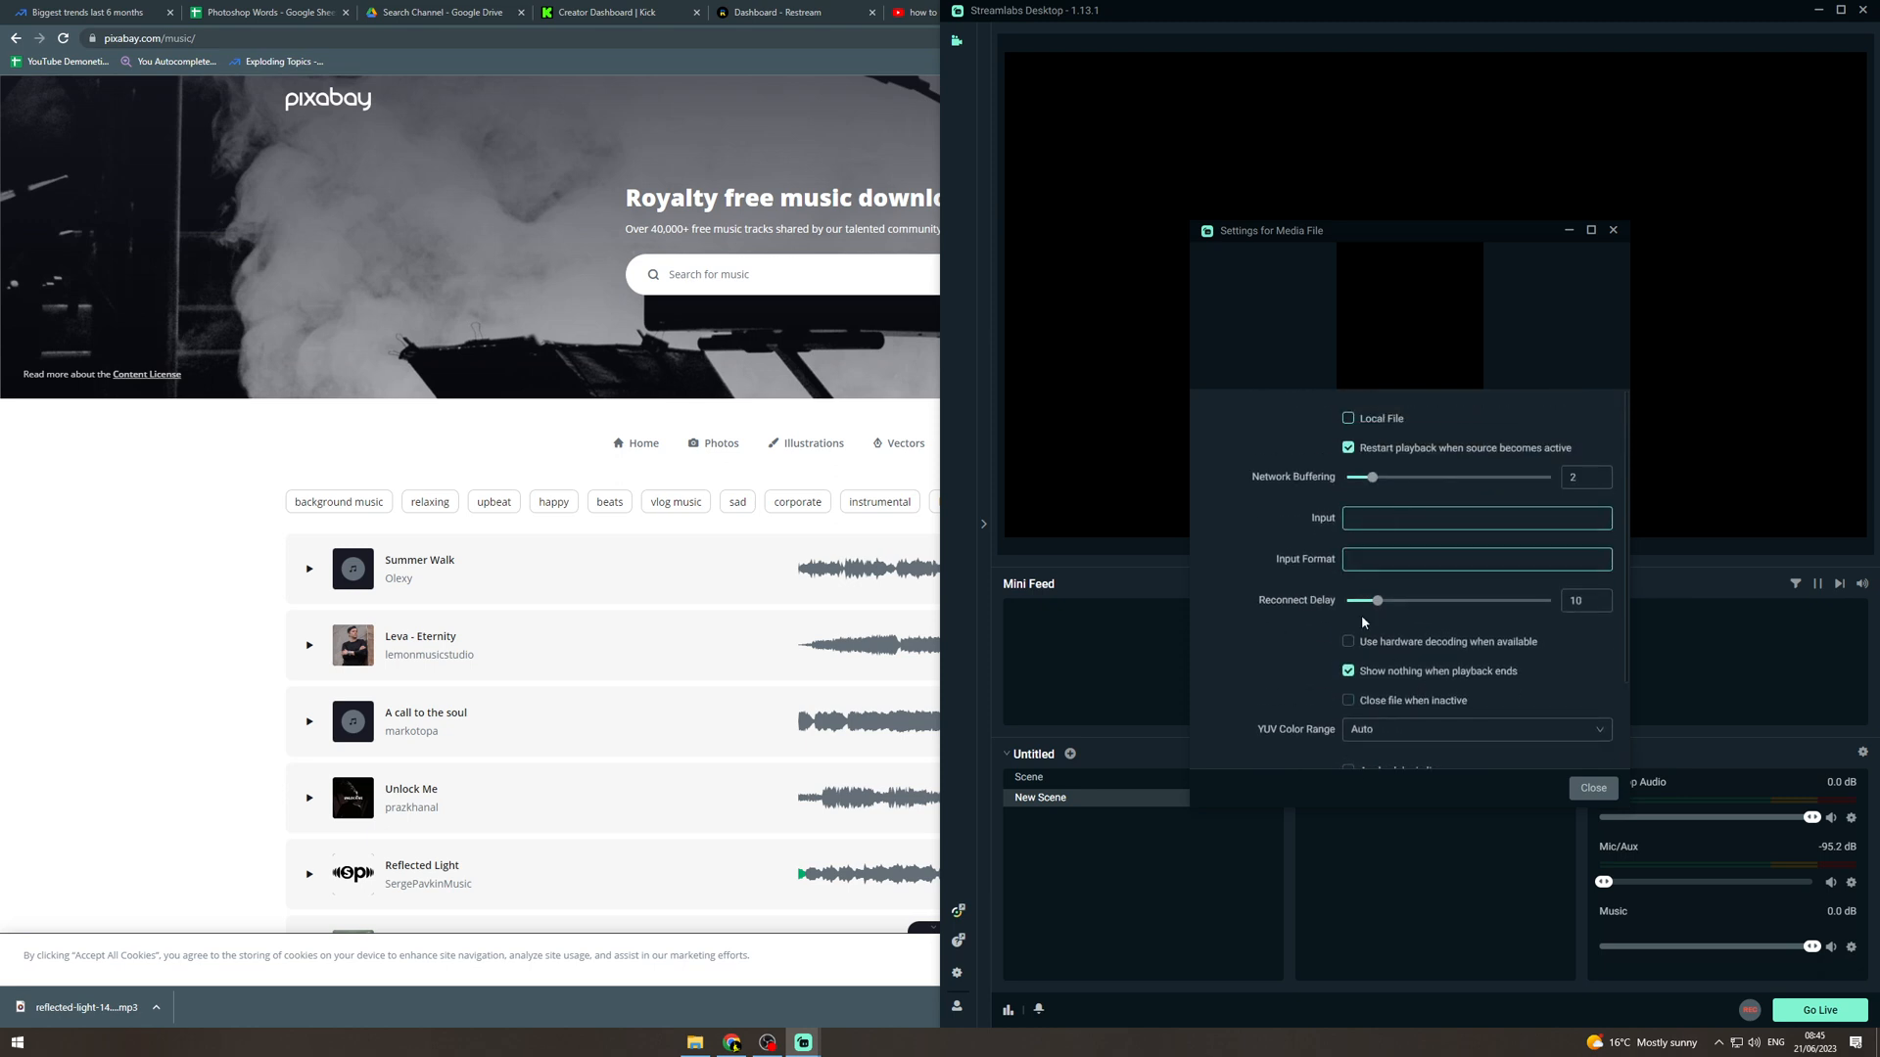
pyautogui.click(1348, 419)
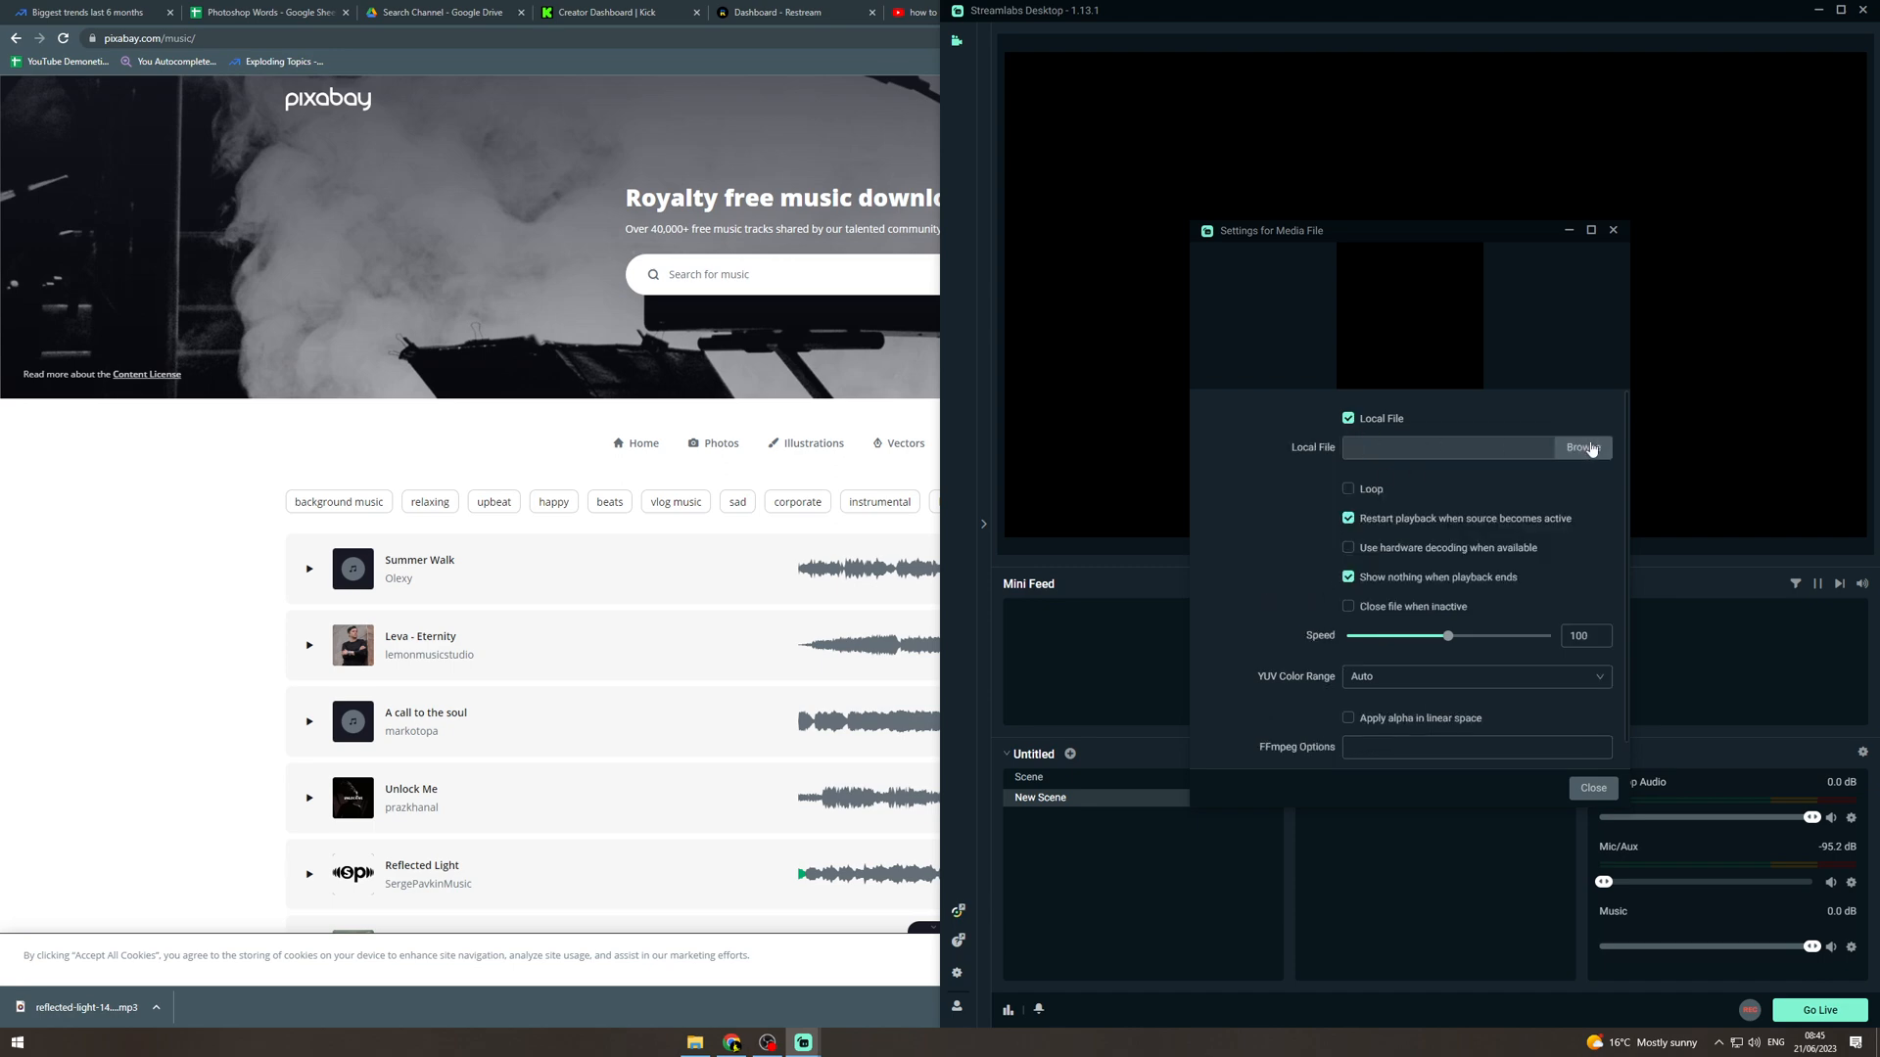
pyautogui.click(1582, 446)
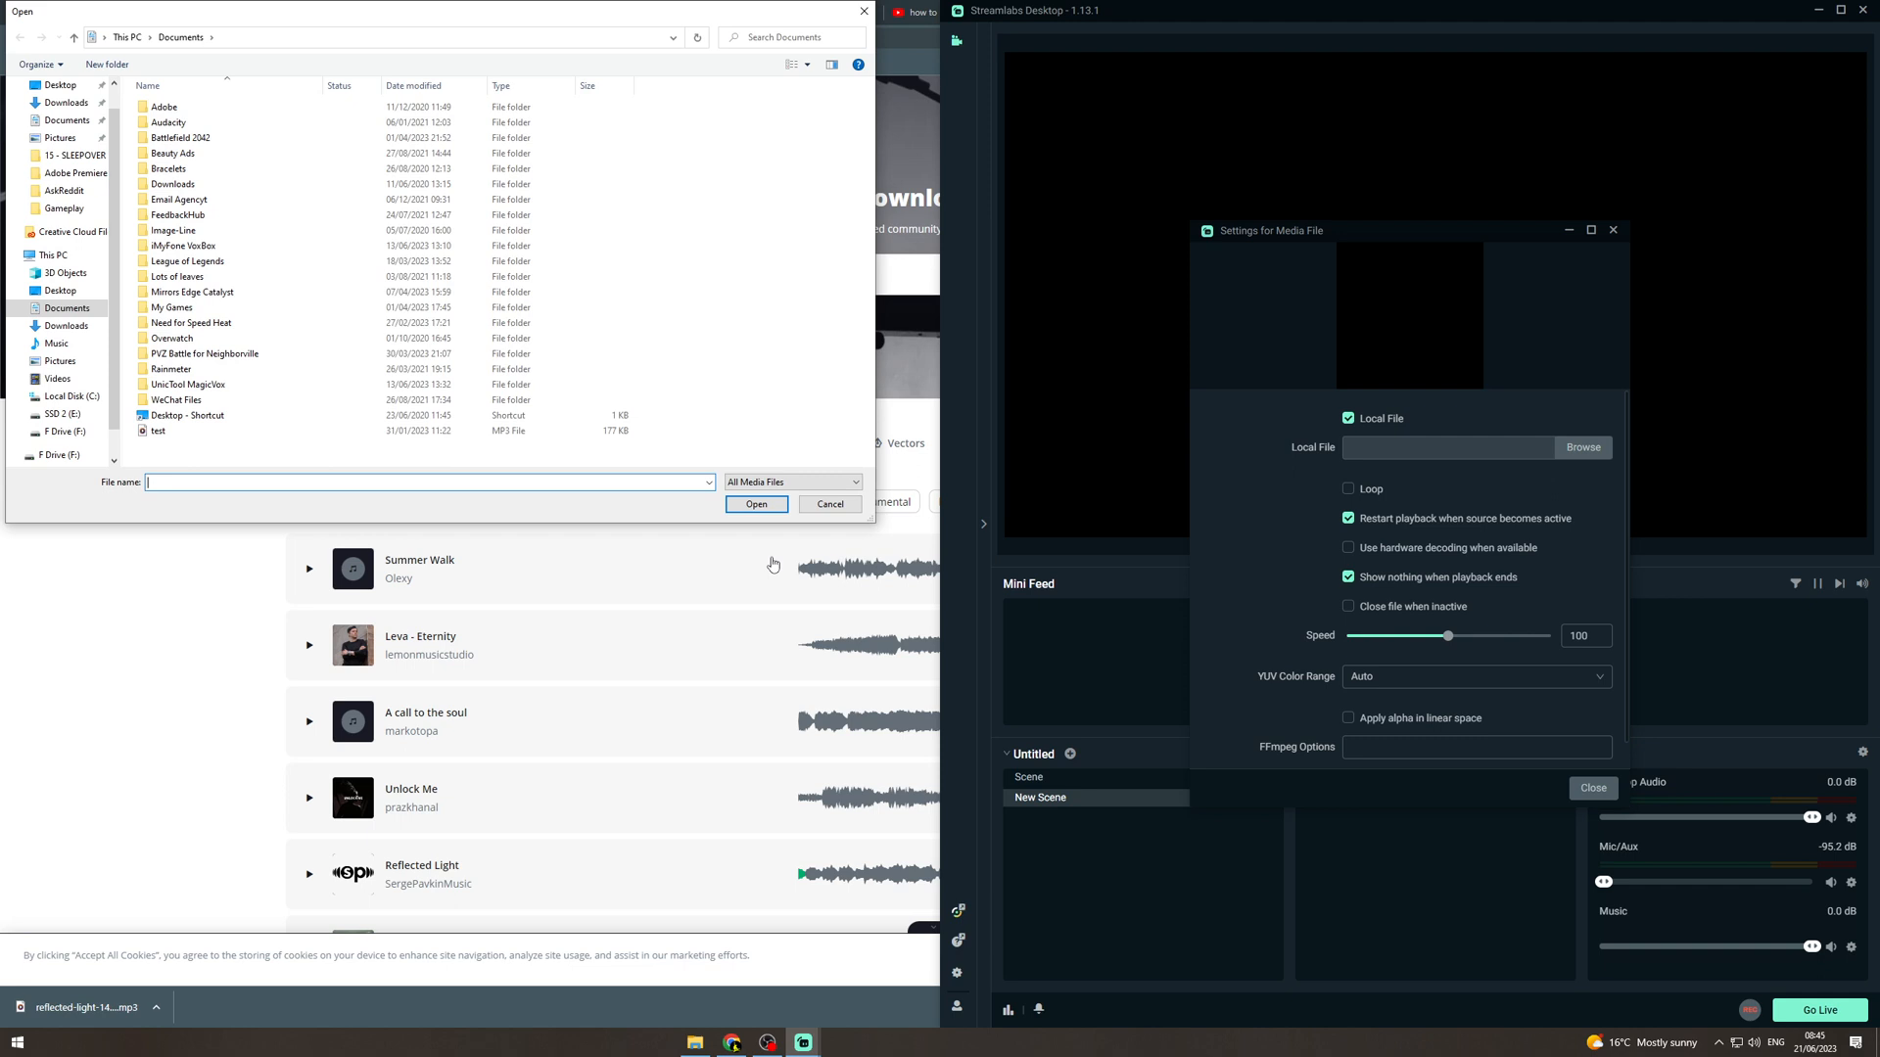
pyautogui.click(756, 504)
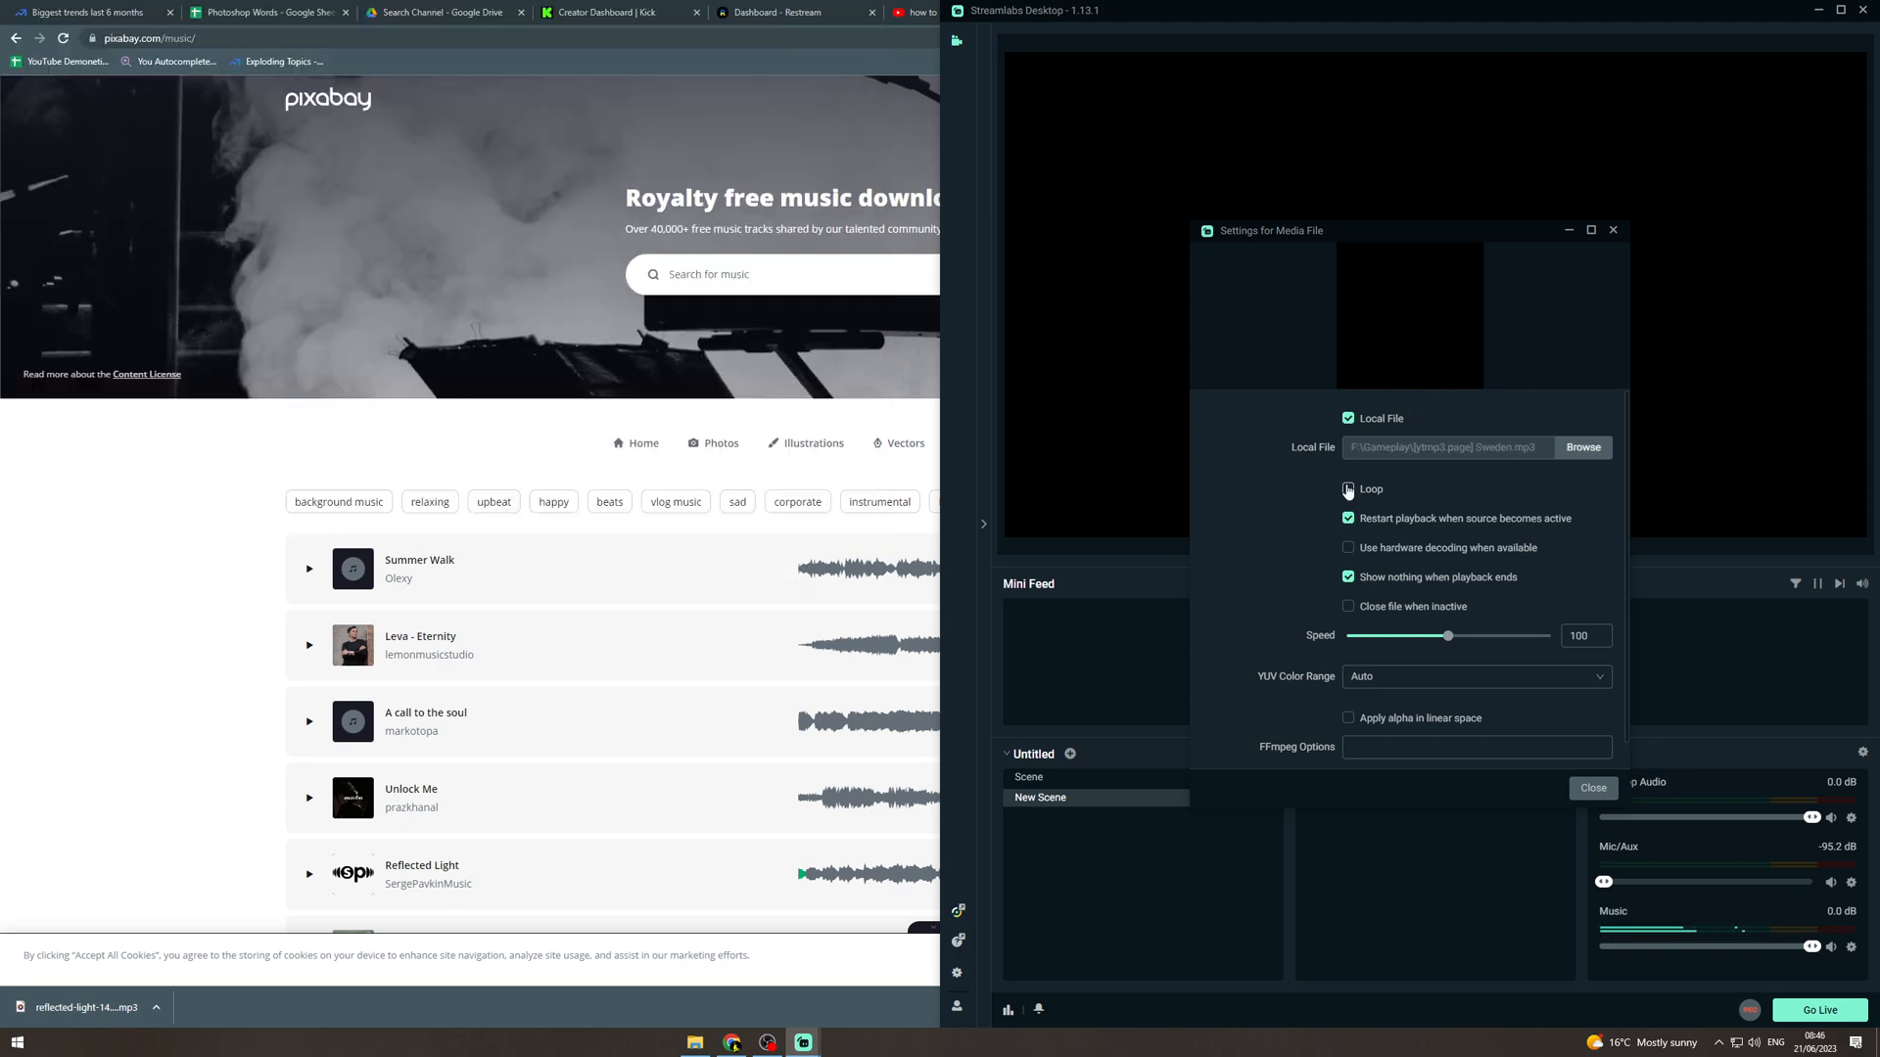
pyautogui.click(1347, 490)
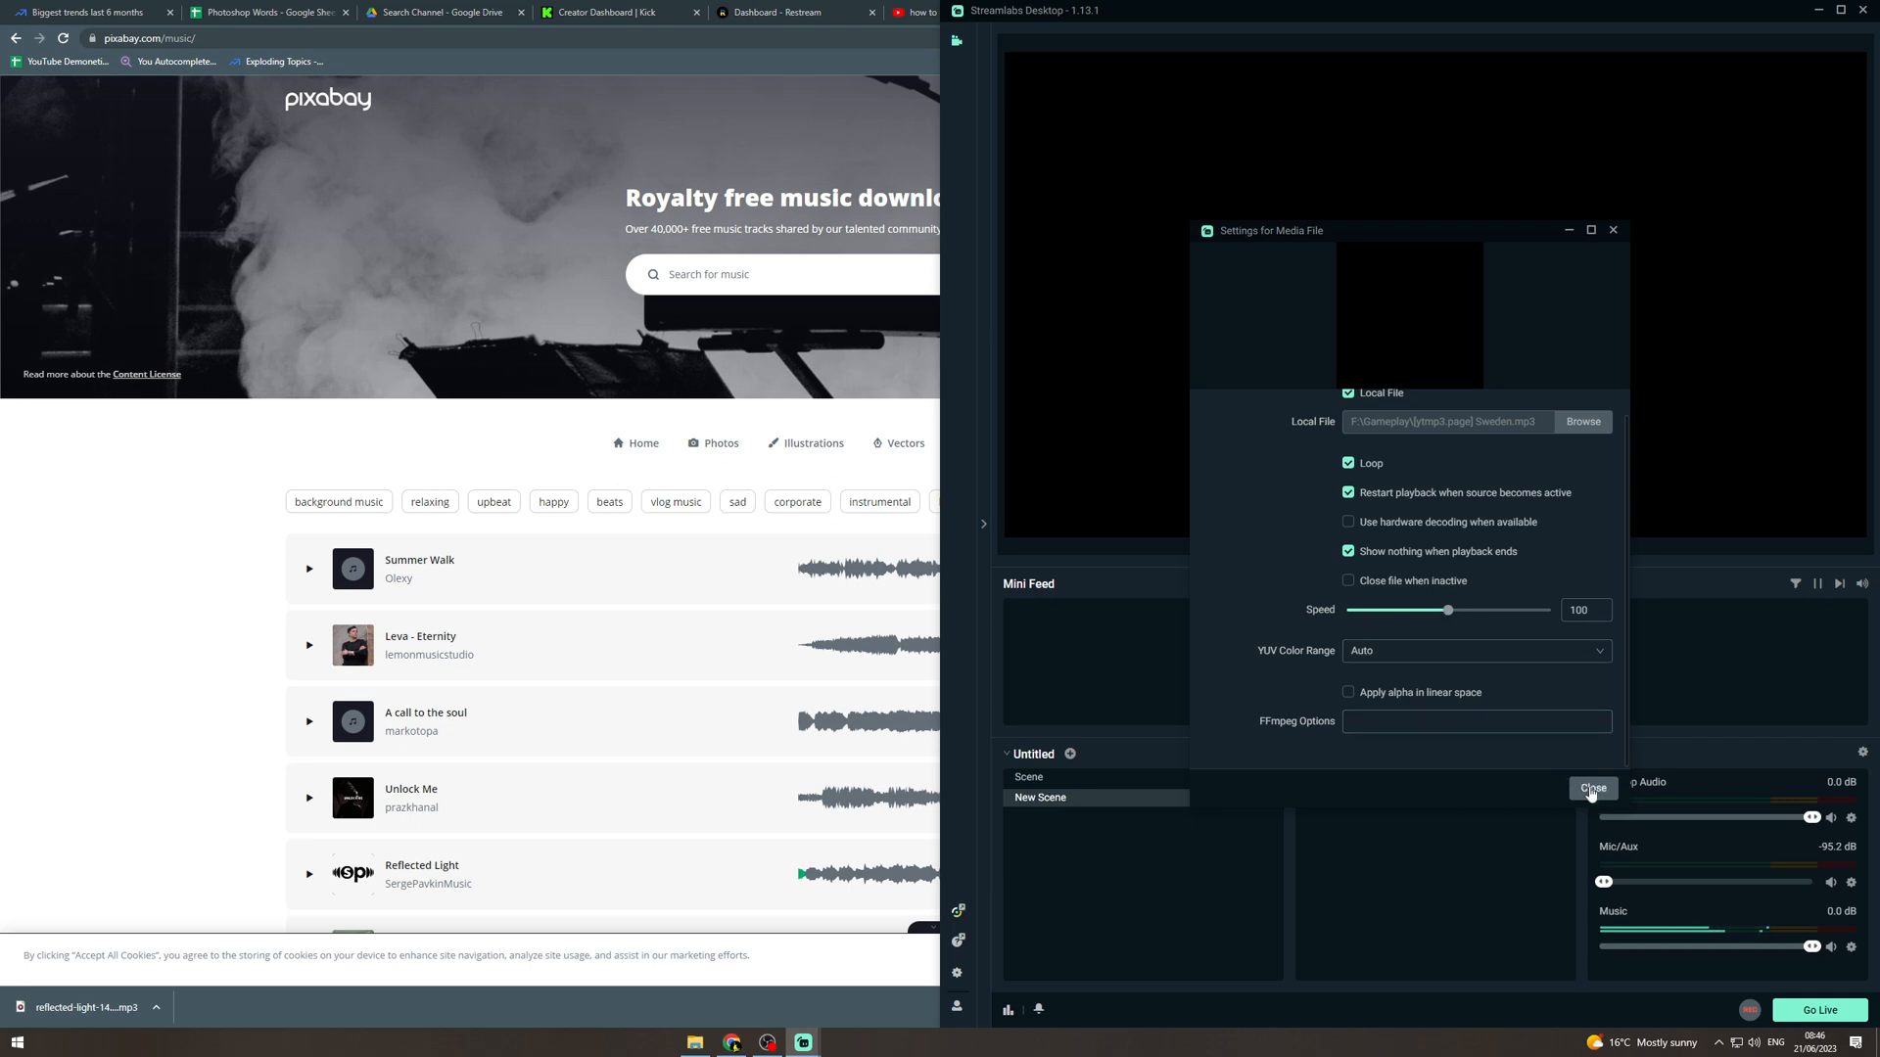
# - Close the media settings and lower the Music mixer volume to about -17.8 dB
pyautogui.click(1592, 789)
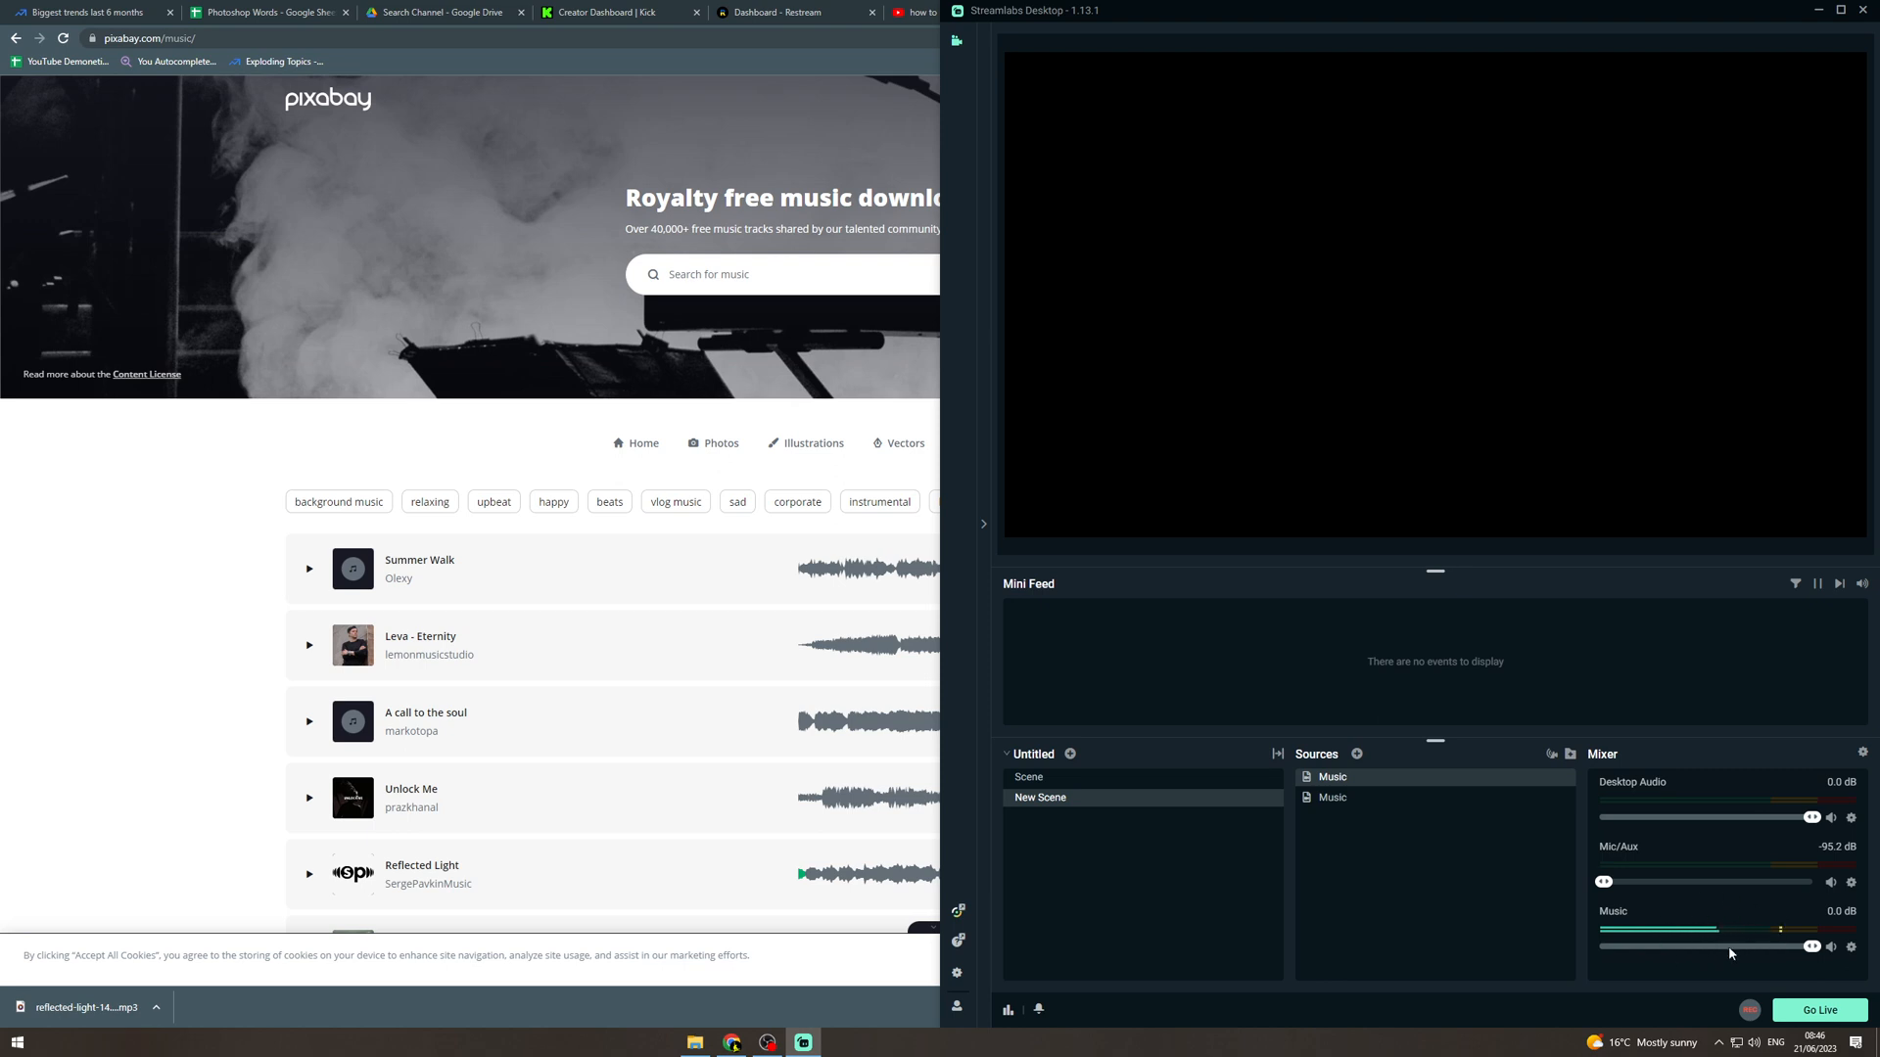
pyautogui.moveTo(1810, 946); pyautogui.dragTo(1704, 946)
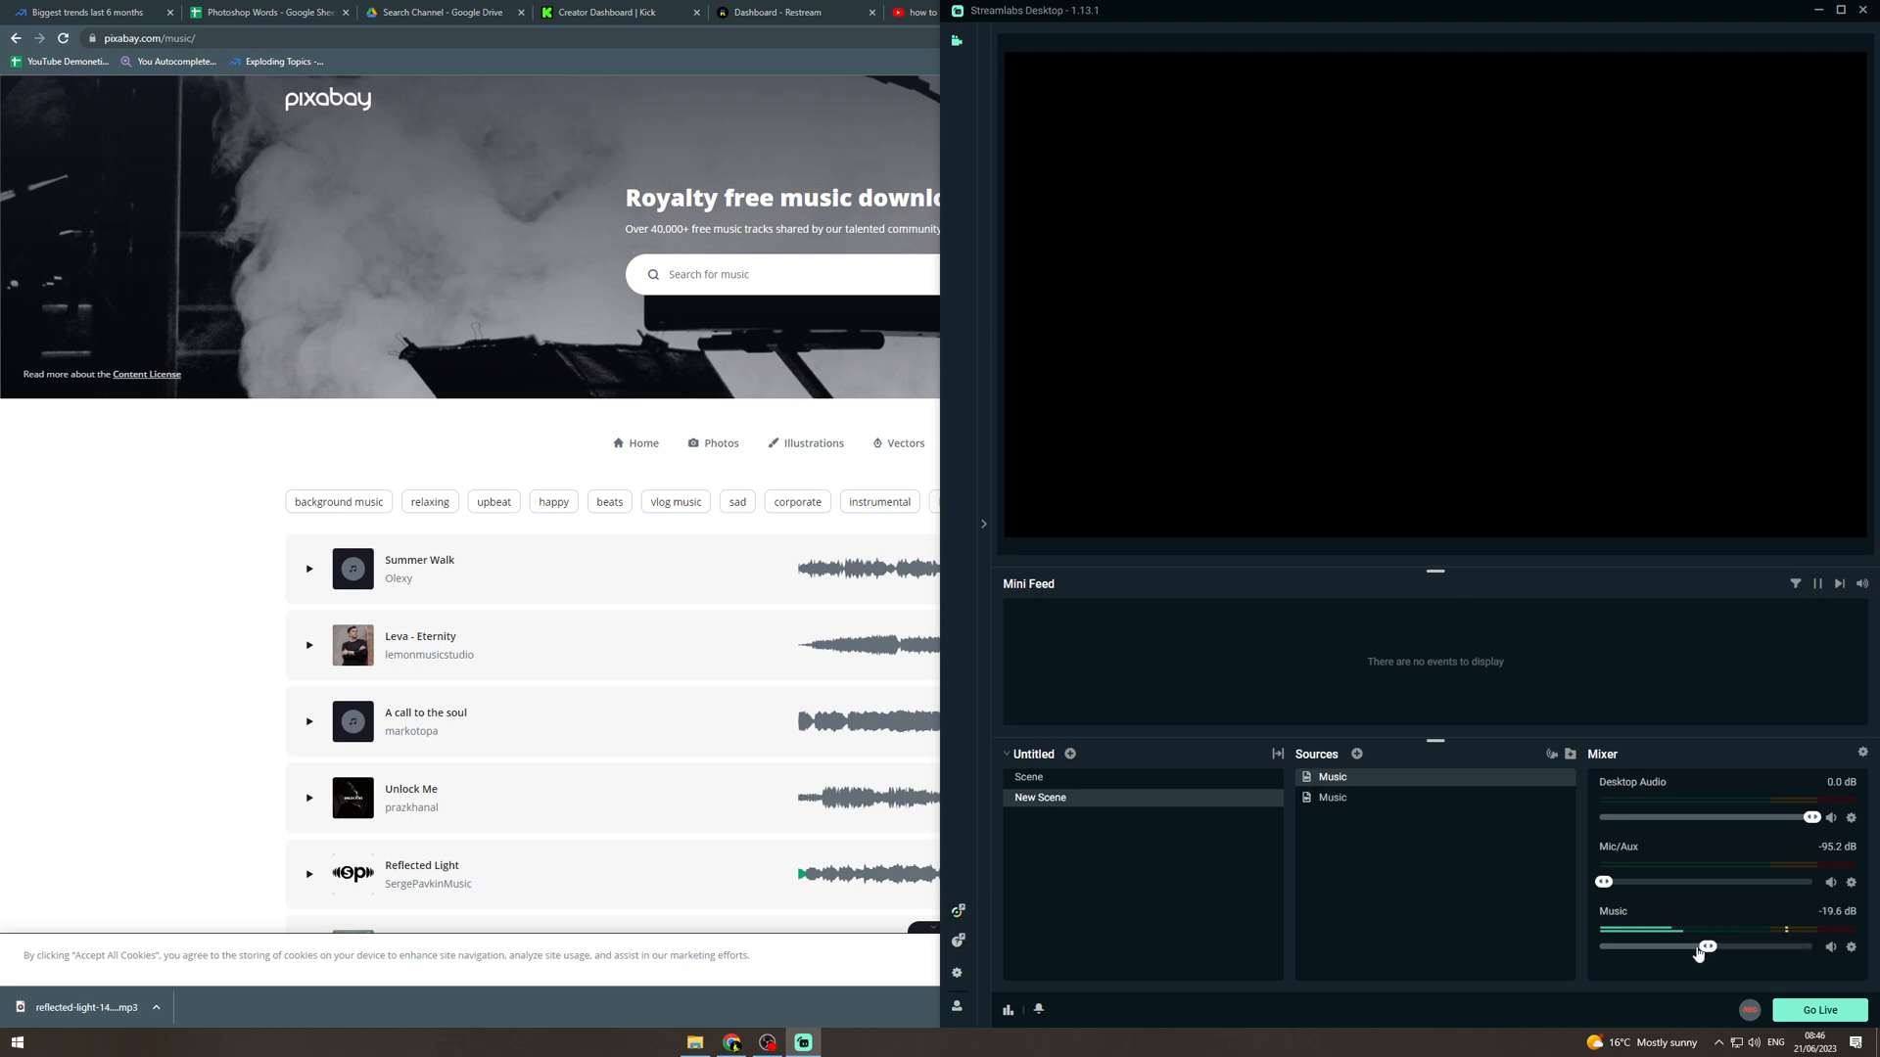
pyautogui.moveTo(1708, 946); pyautogui.dragTo(1667, 945)
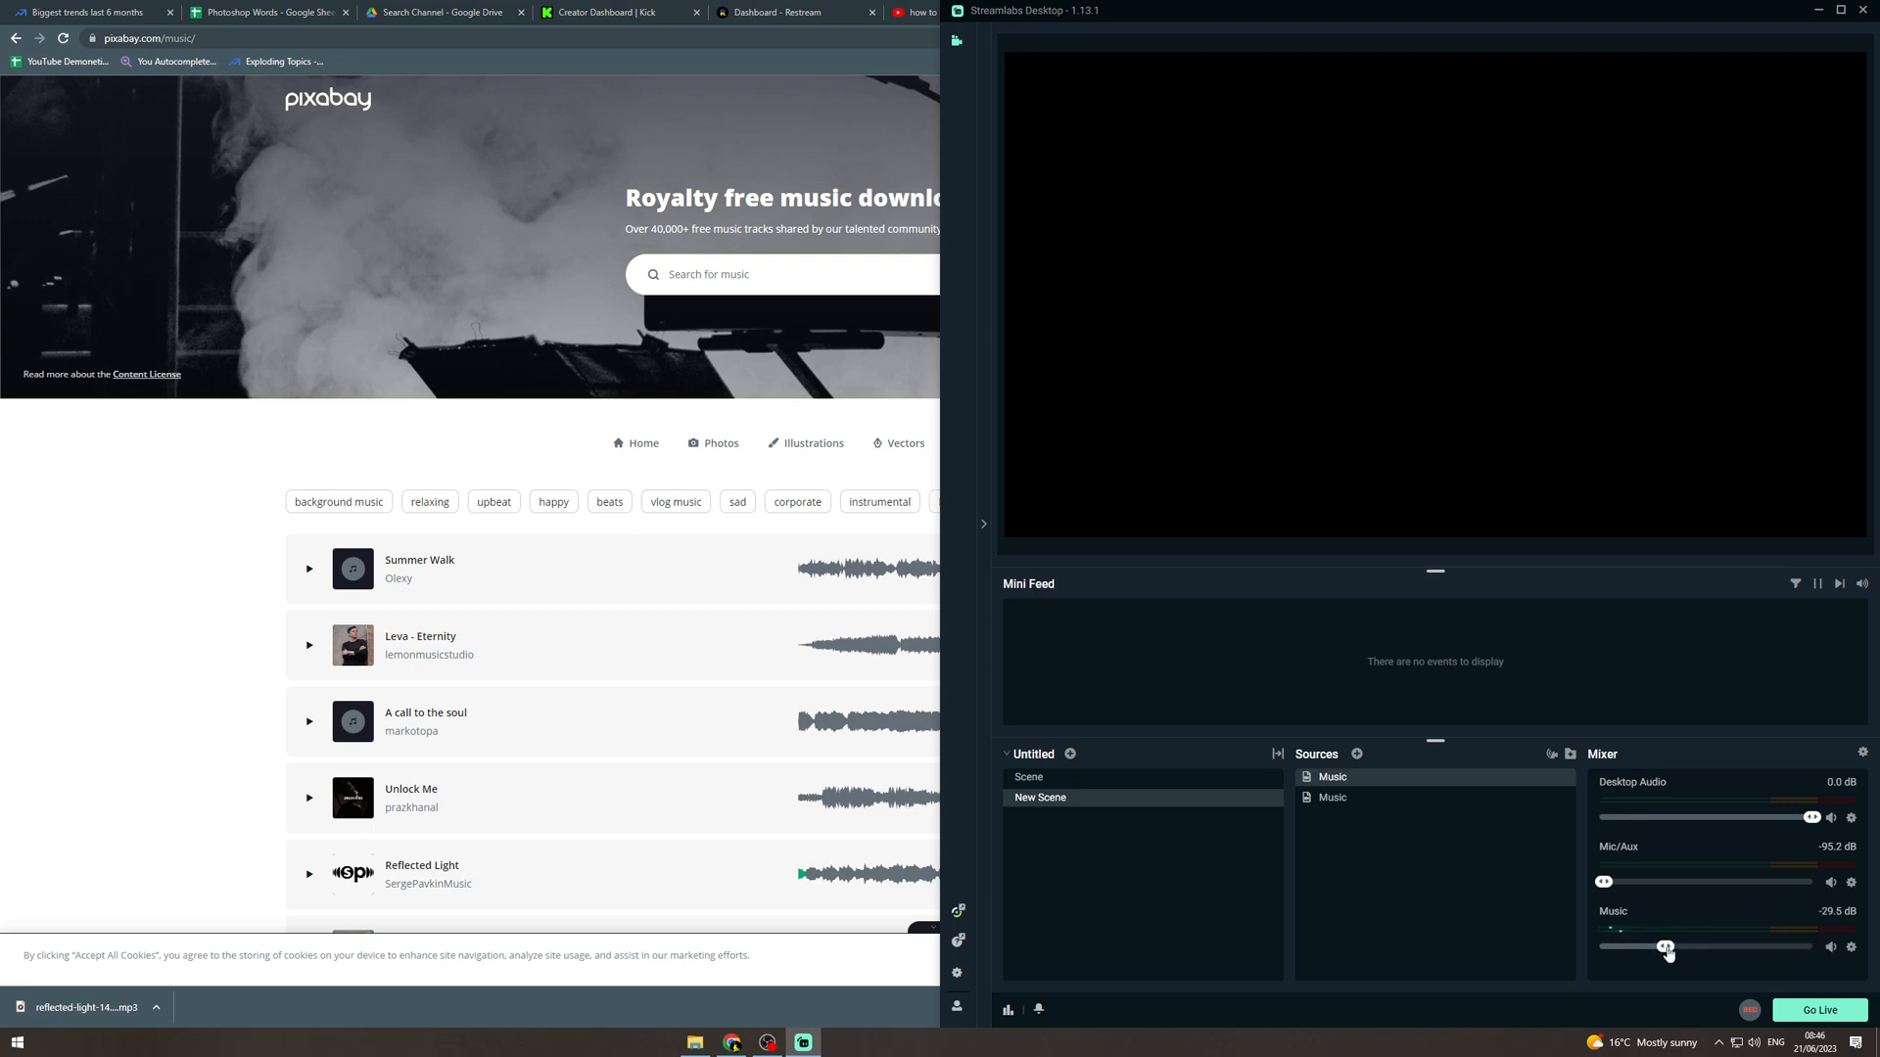
pyautogui.moveTo(1666, 948); pyautogui.dragTo(1715, 948)
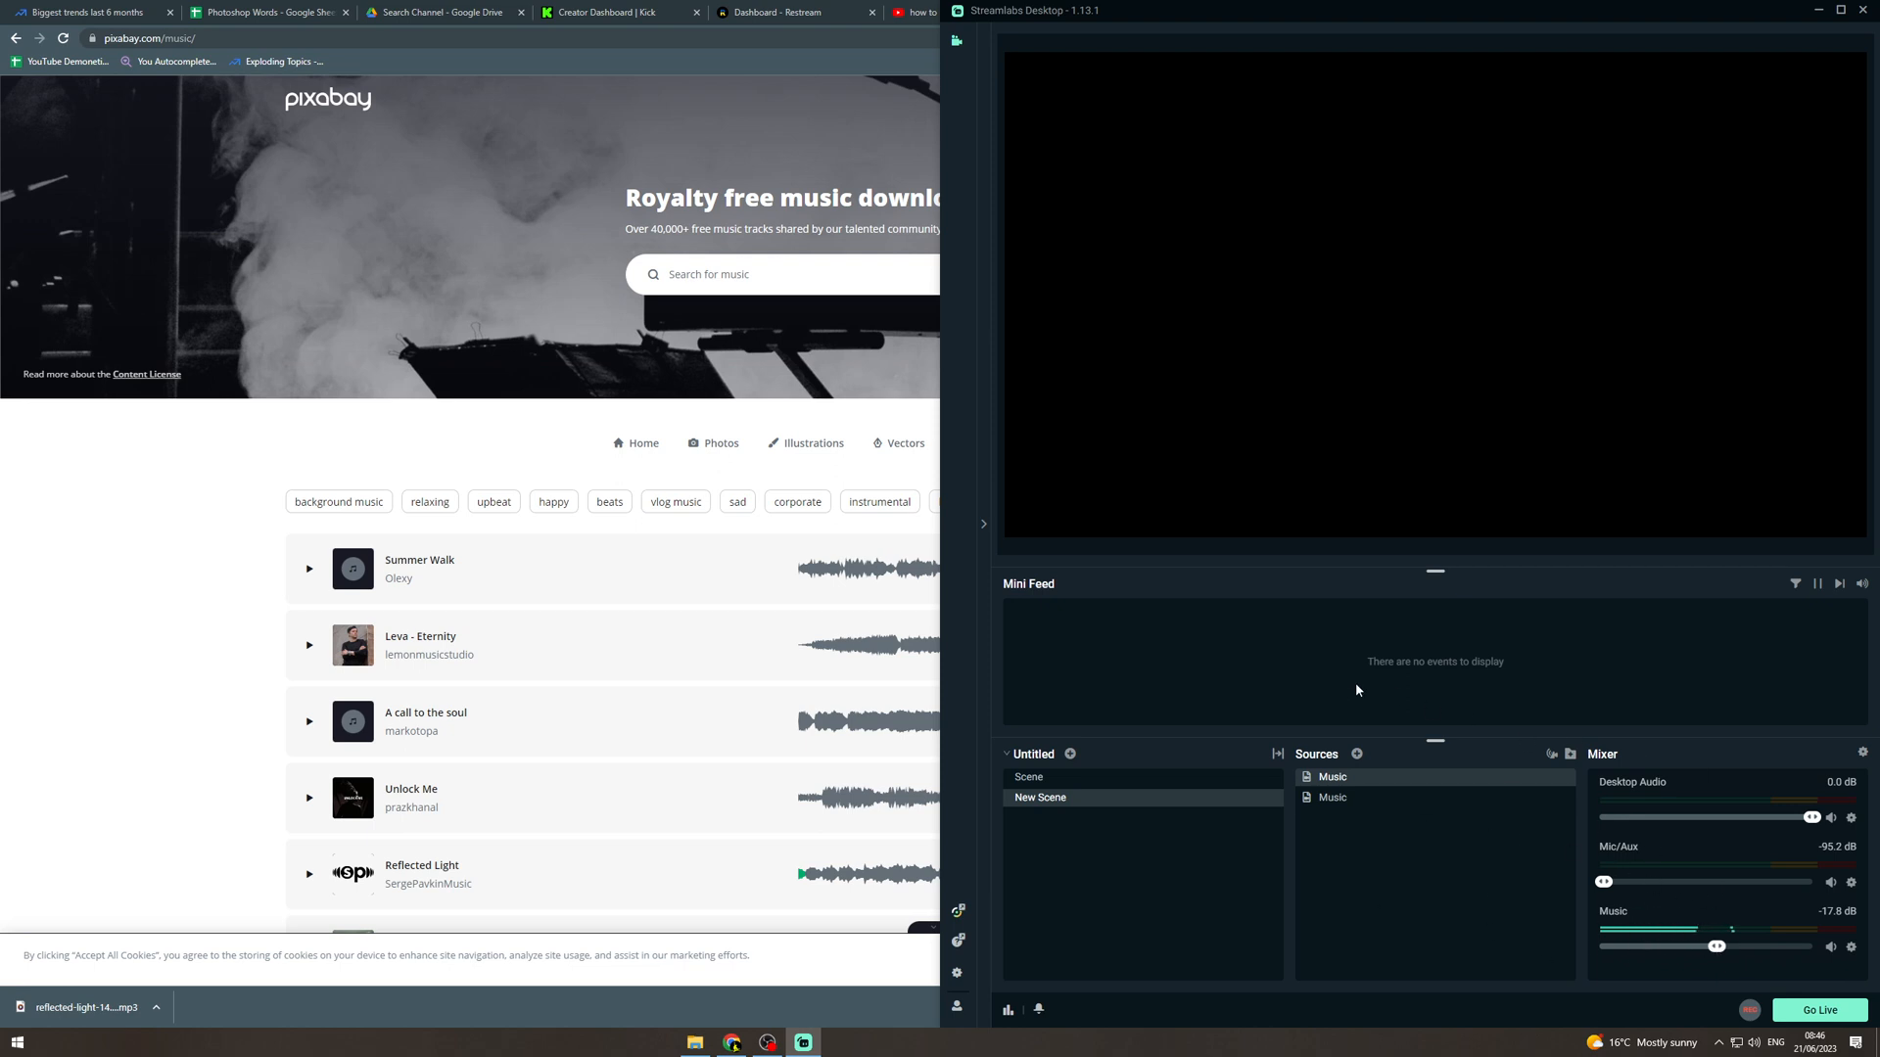
pyautogui.moveTo(1107, 607)
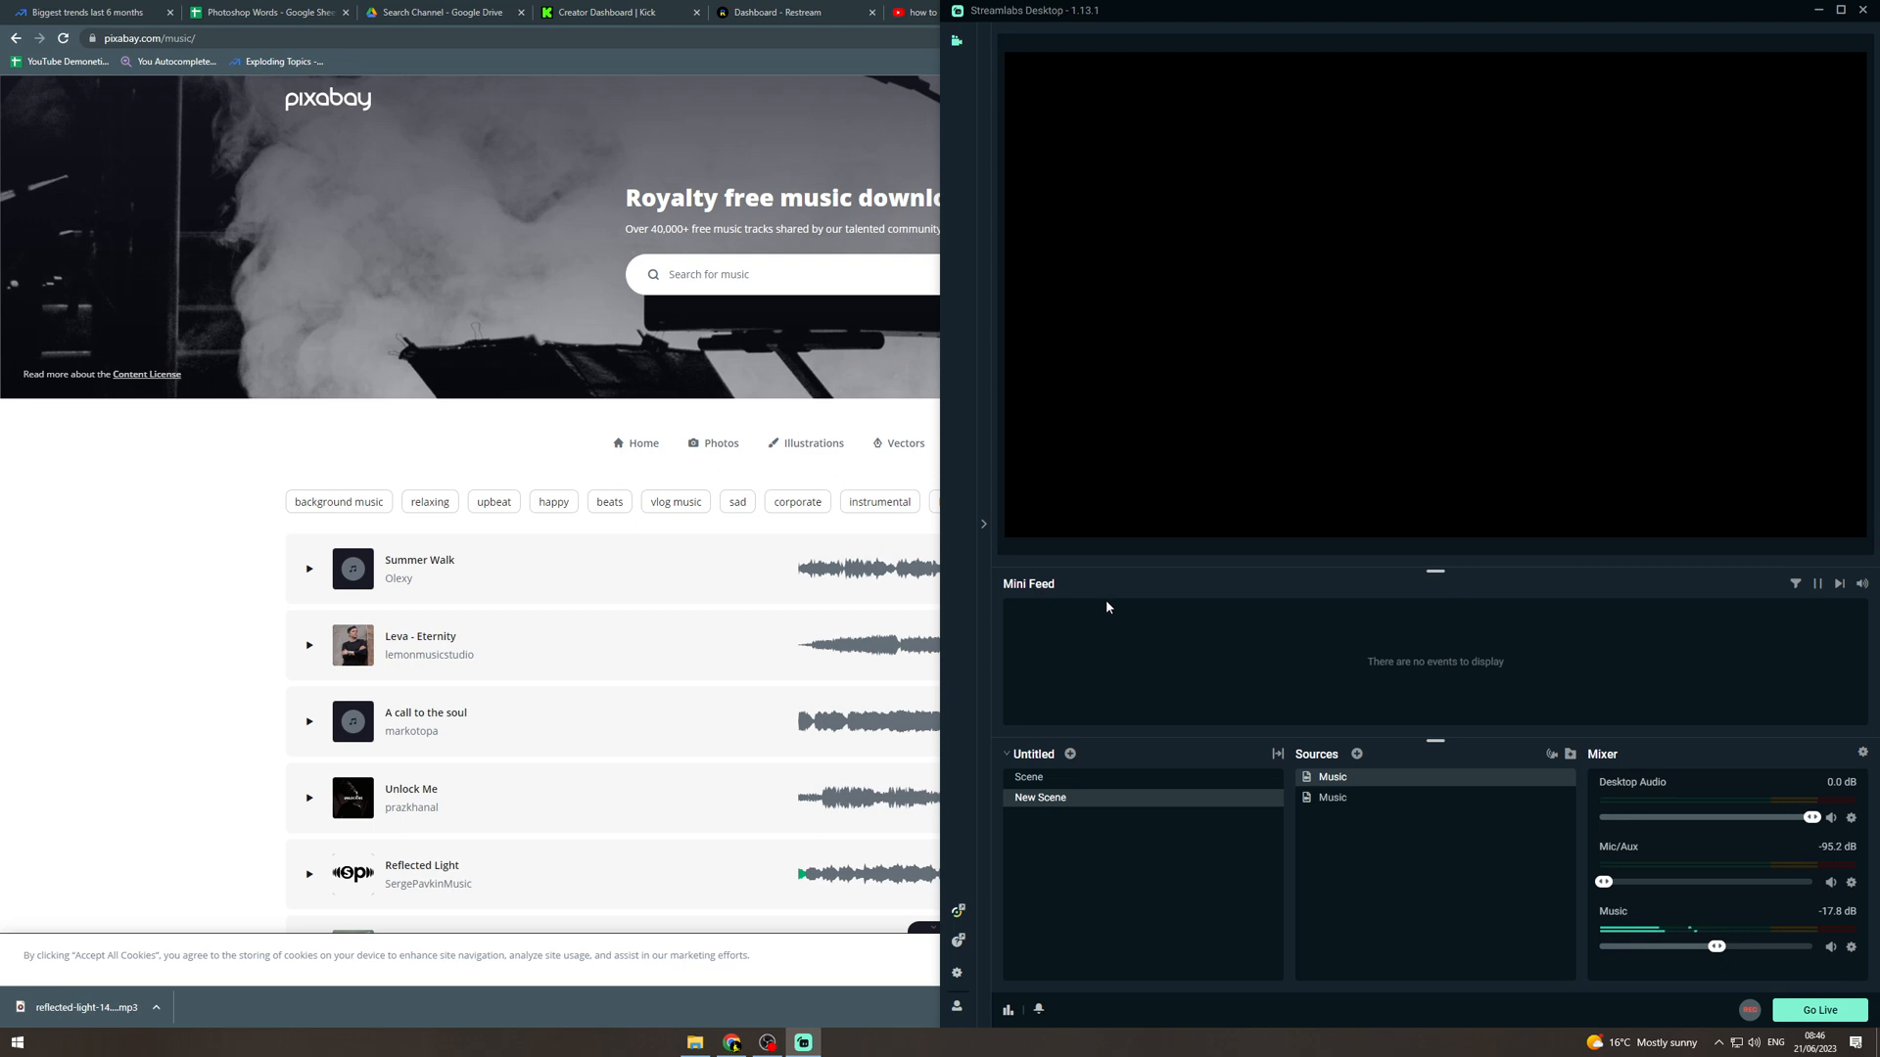